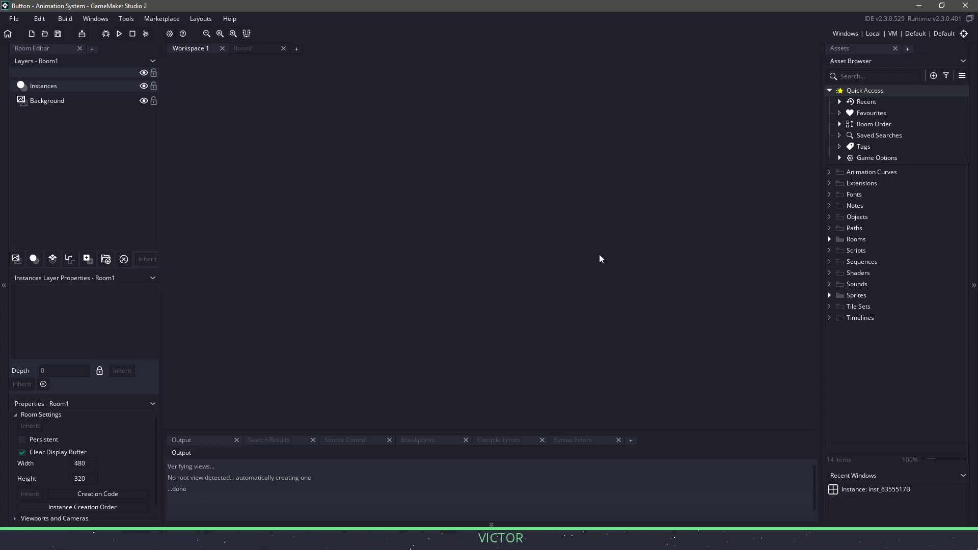
Create obj_Button_Parent with a curve_in Asset variable definition defaulting to None.
left_click(856, 217)
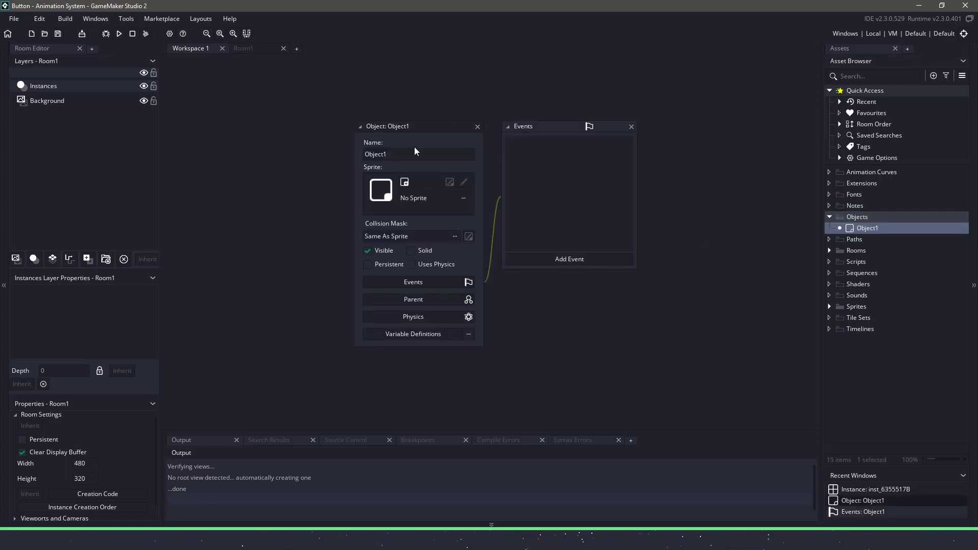
type("obj_Button_Par")
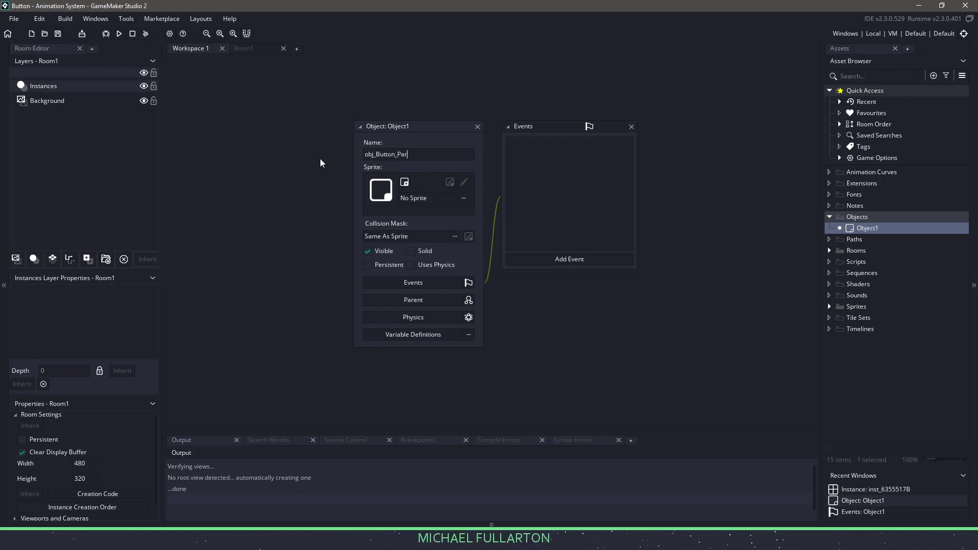
left_click(393, 334)
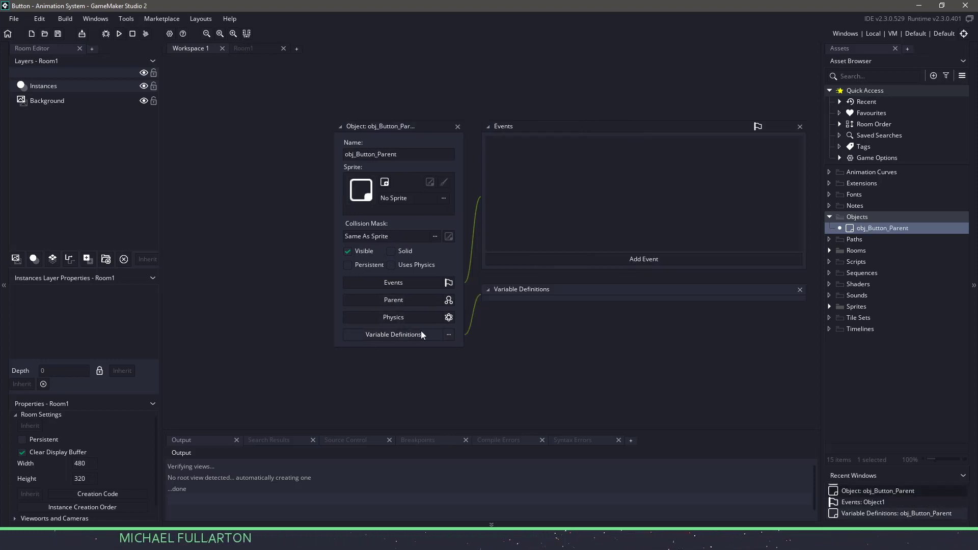
left_click(393, 335)
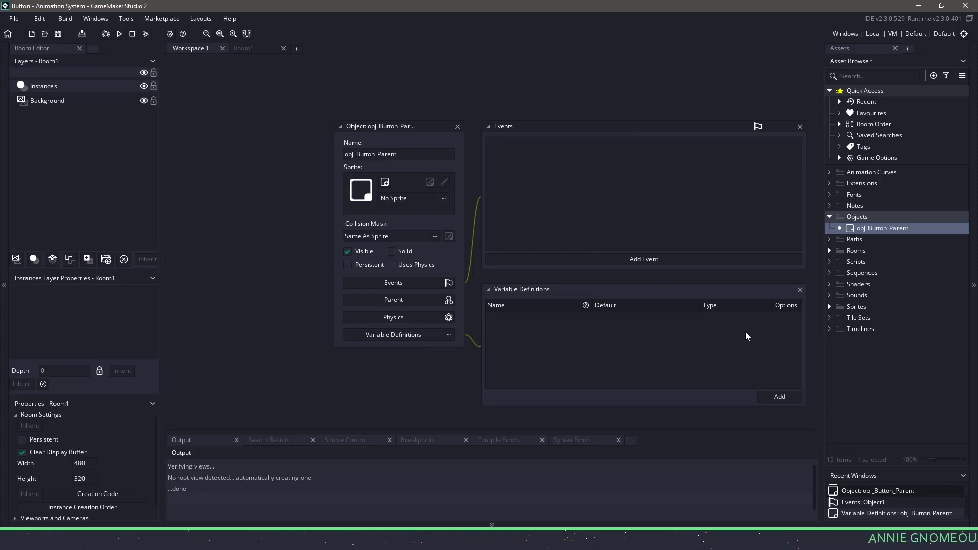
mouse_move(801, 392)
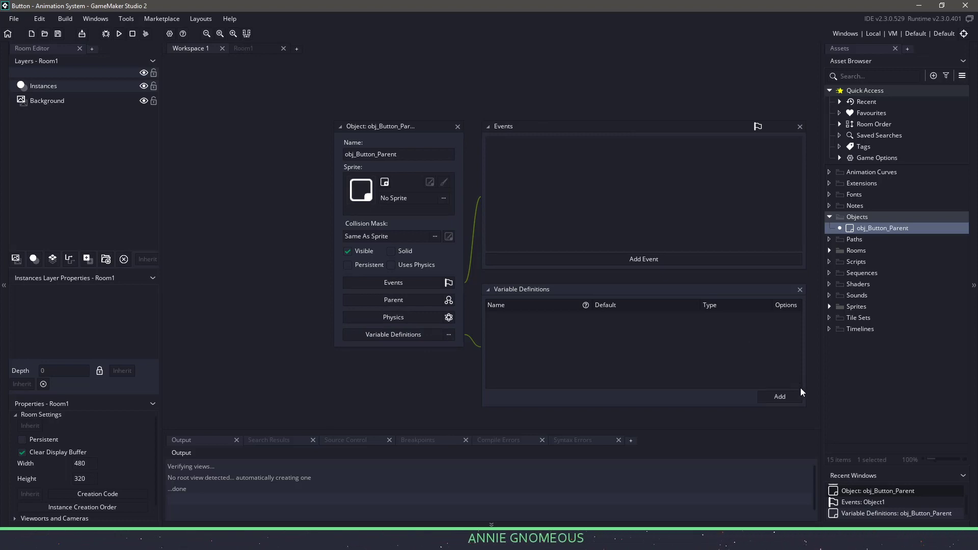
left_click(779, 396)
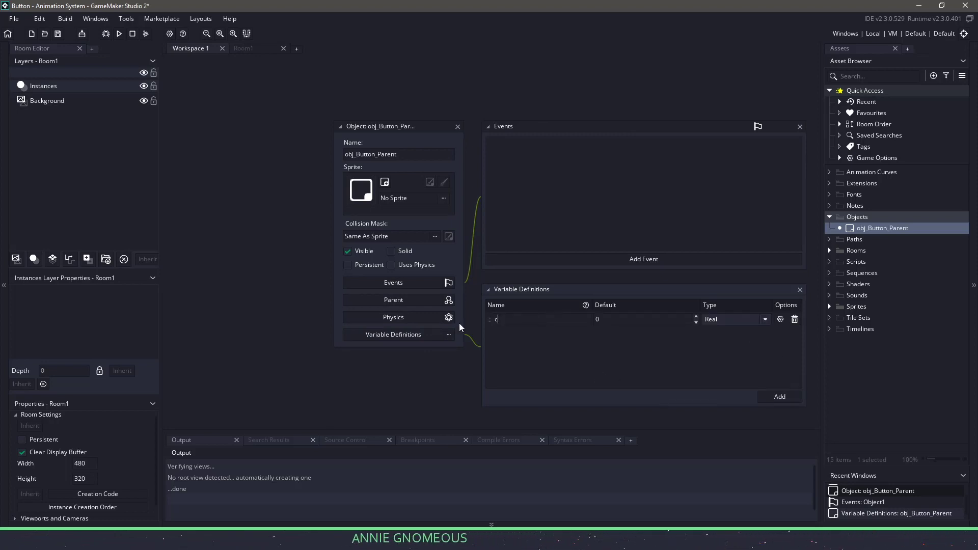
type("curve_in")
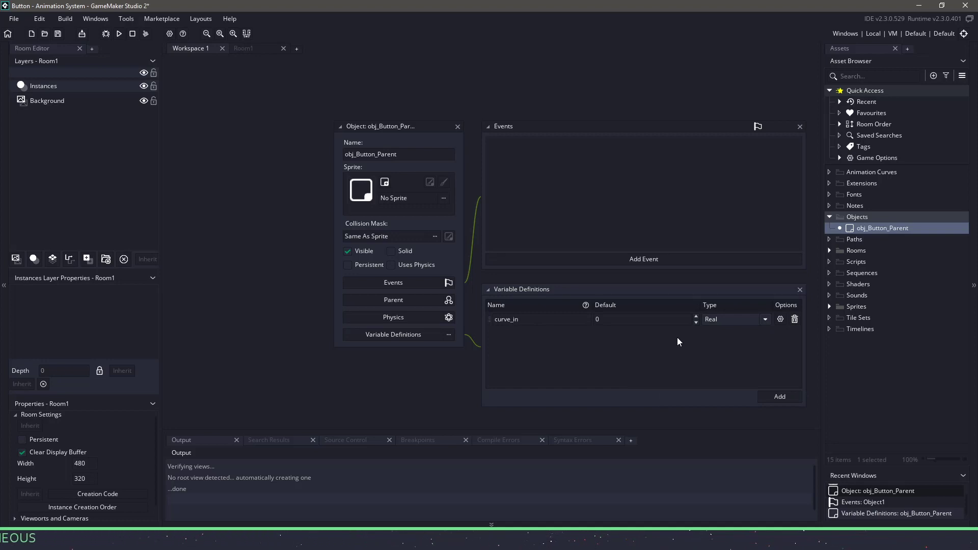
left_click(764, 319)
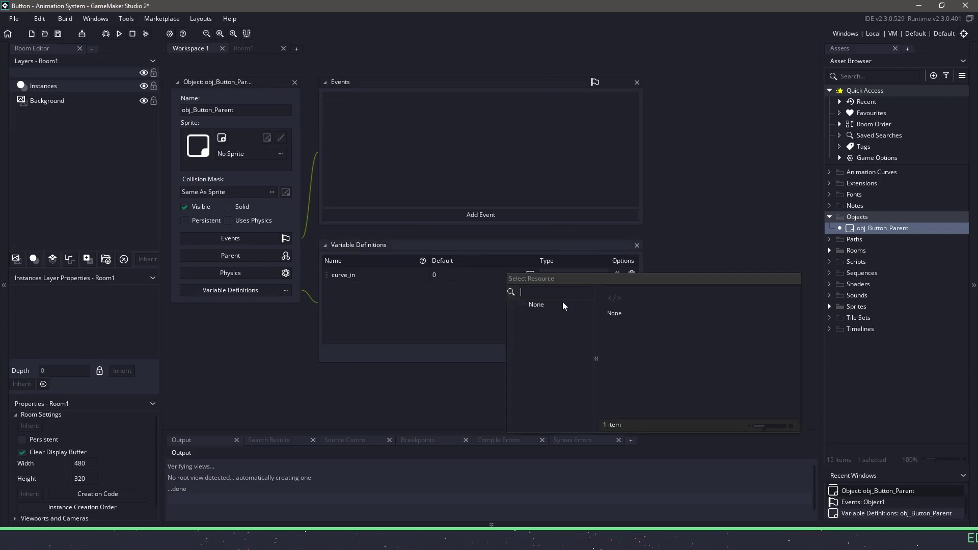
left_click(535, 304)
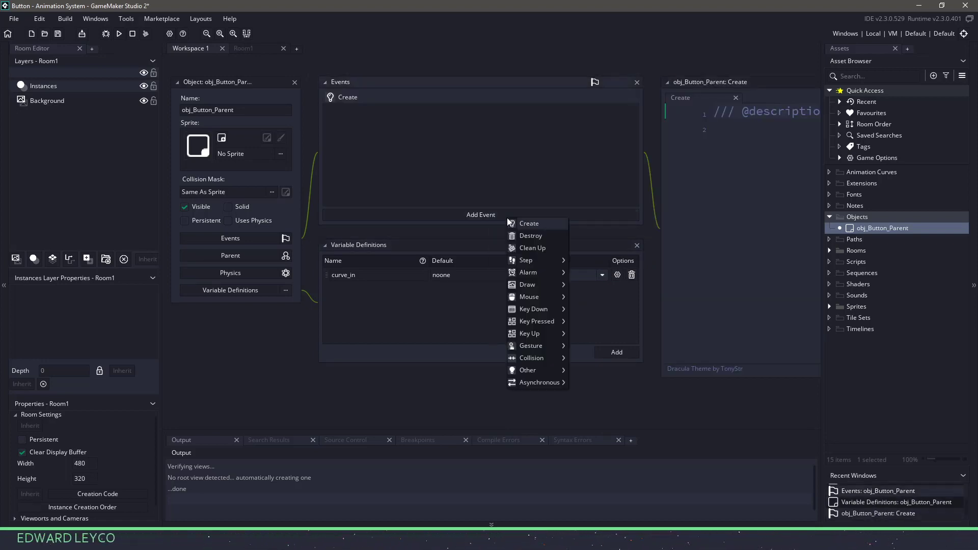
Add Step, Mouse Enter and Mouse Leave events alongside the Create event.
left_click(525, 260)
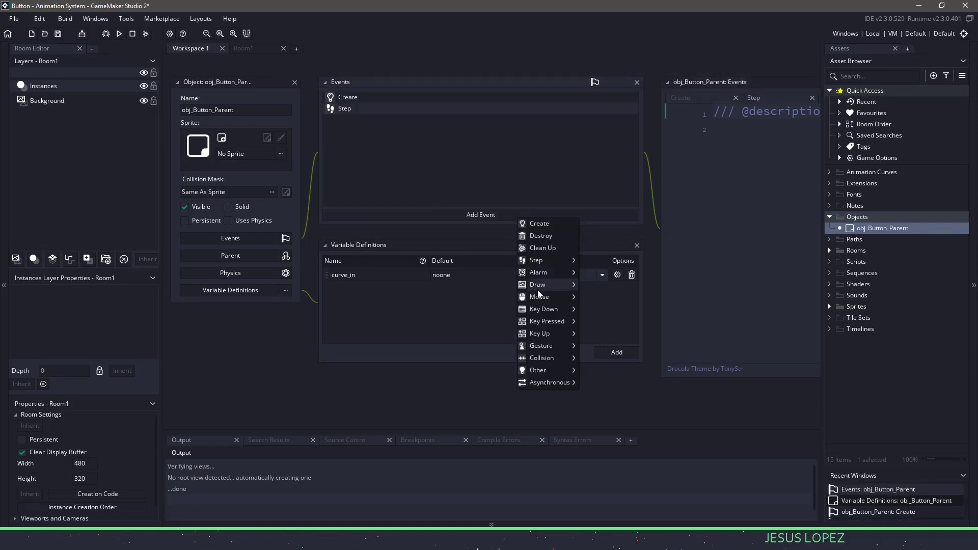
left_click(539, 297)
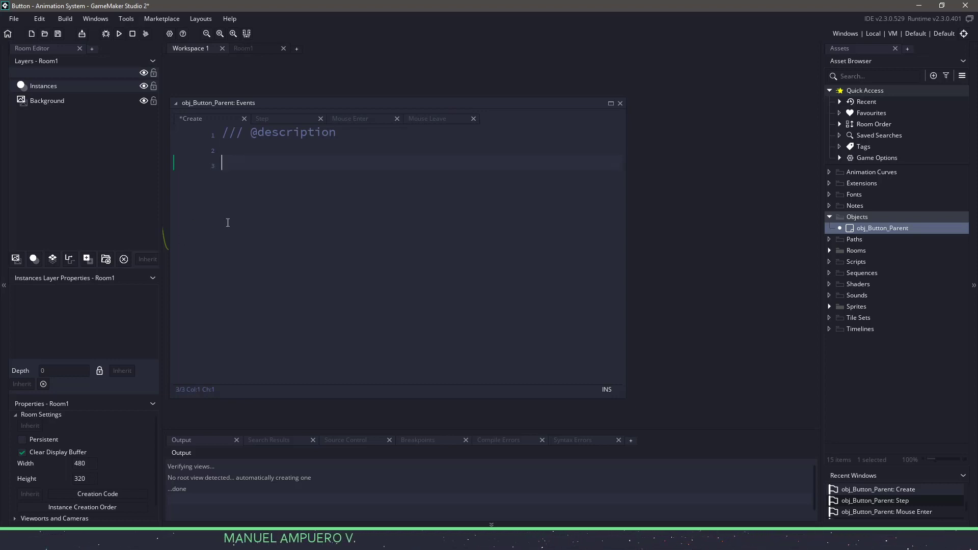
Write curve = noone; in obj_Button_Parent's Create event code.
type("curve = n")
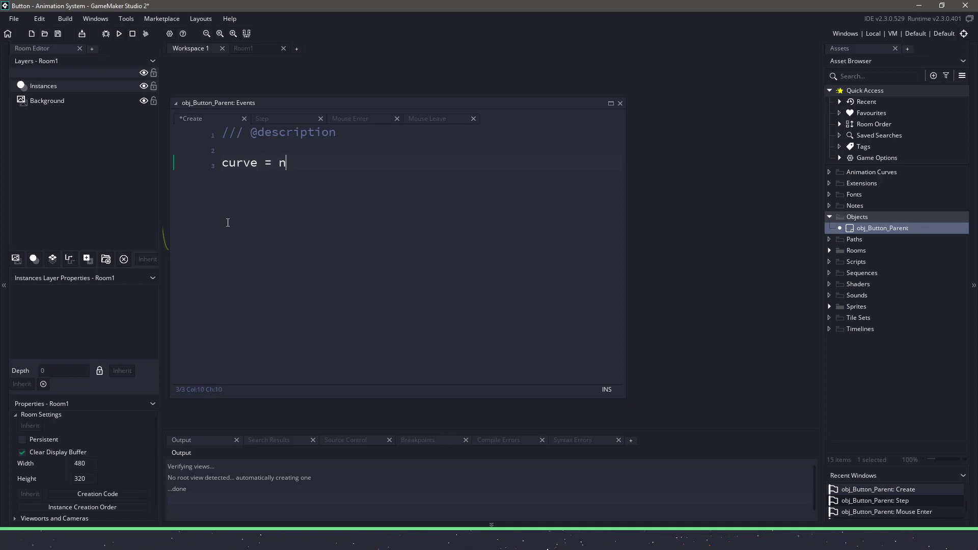
type("oone;")
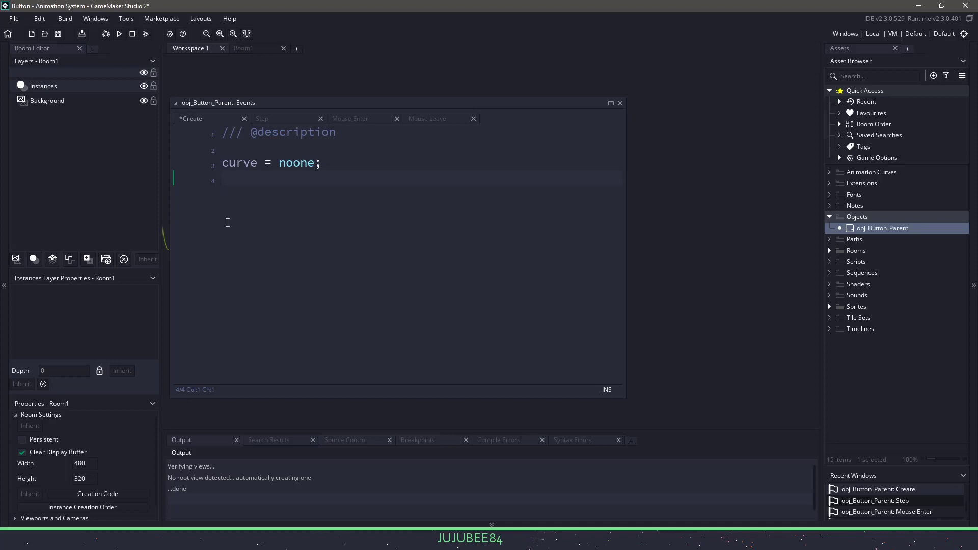
mouse_move(327, 237)
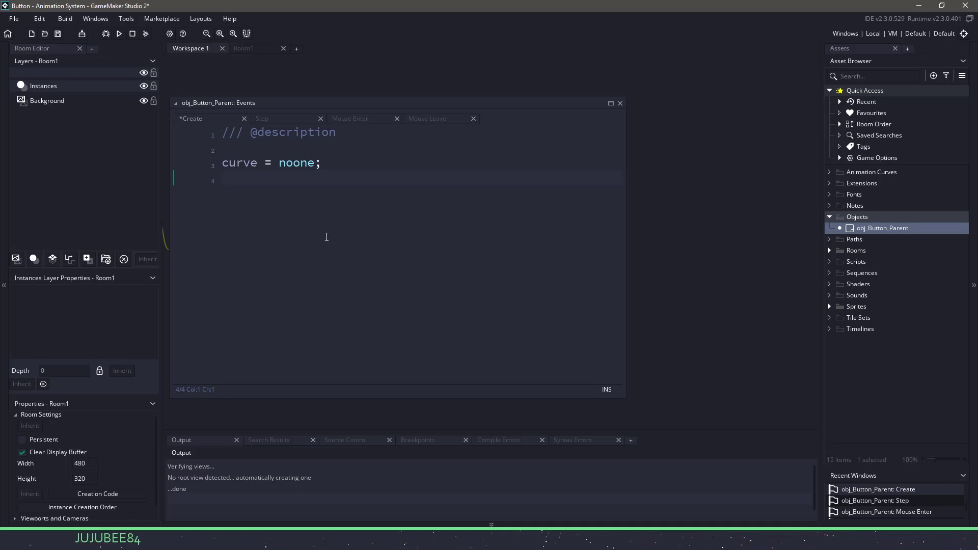
Create animation curve cv_Example and delete its curve3 and curve2 channels.
right_click(882, 228)
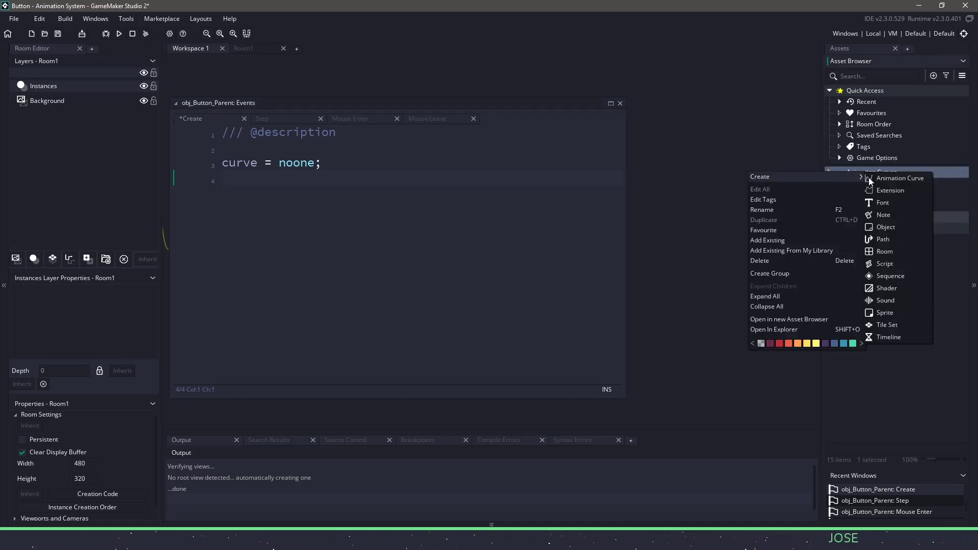
left_click(899, 178)
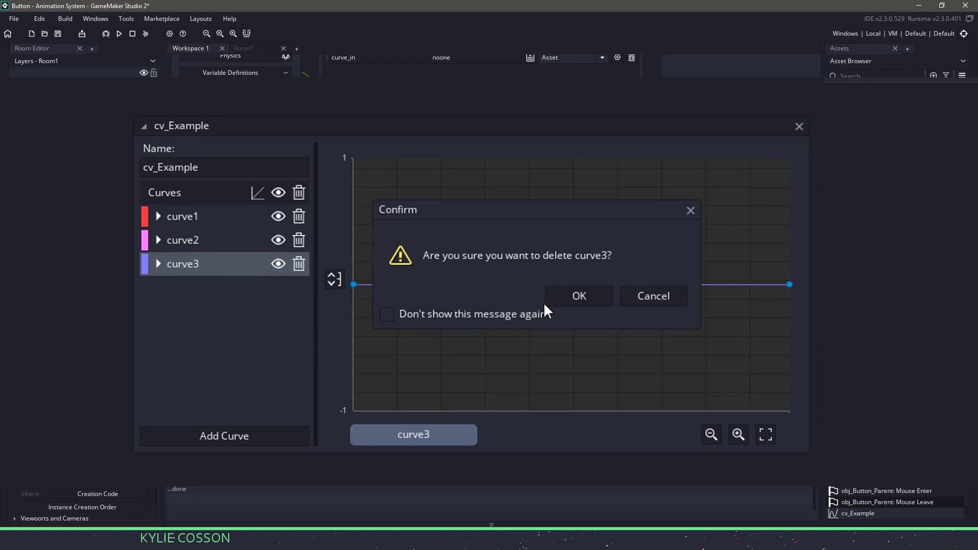
left_click(579, 296)
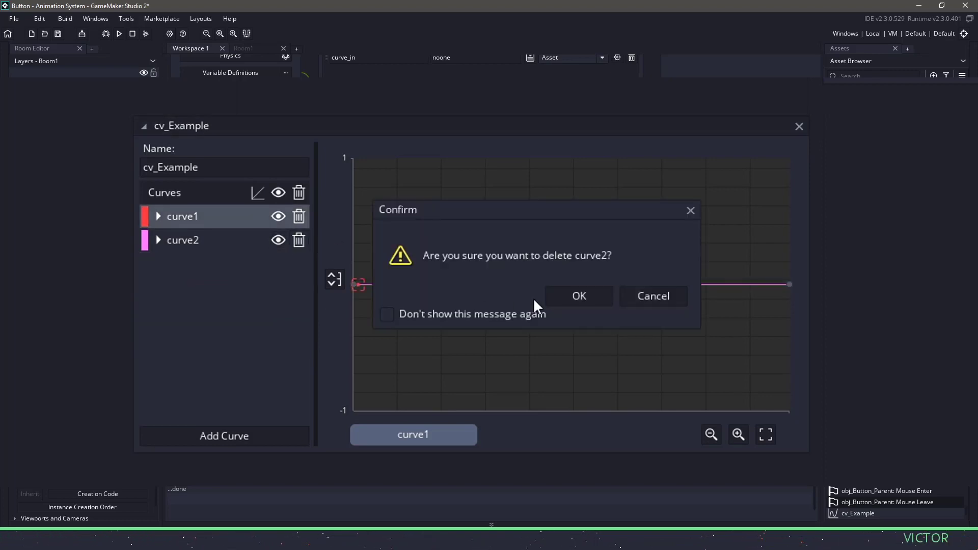
left_click(579, 295)
type("x")
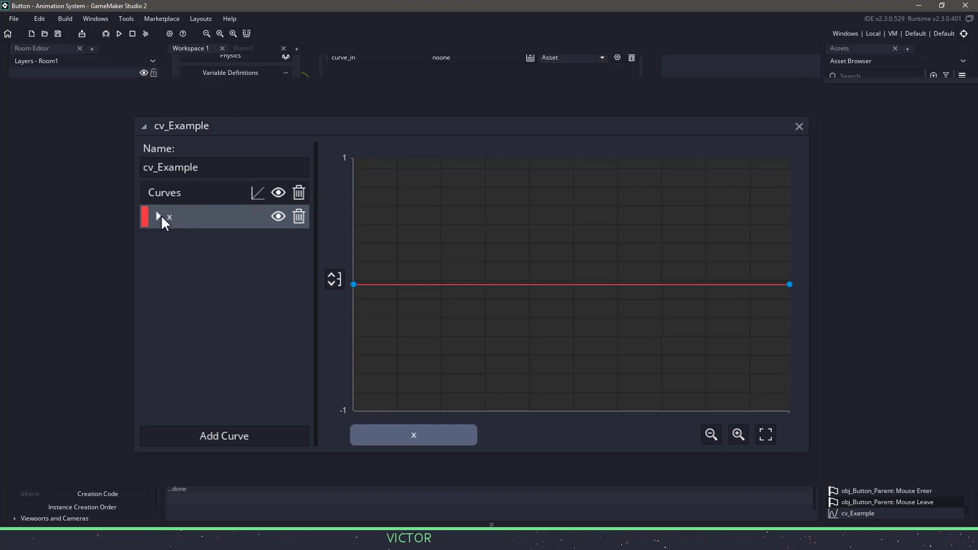
Rename the remaining curve1 channel to scale_x.
left_click(158, 216)
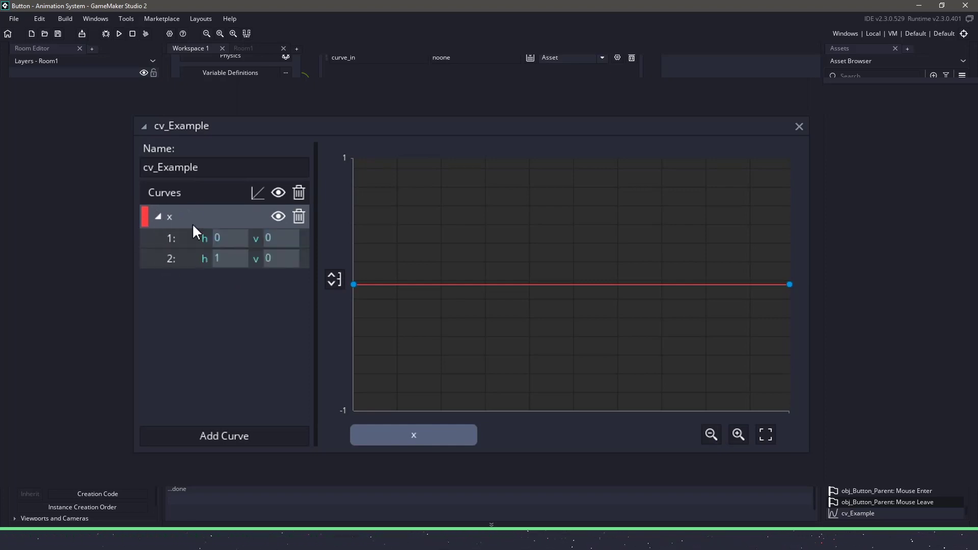
left_click(156, 216)
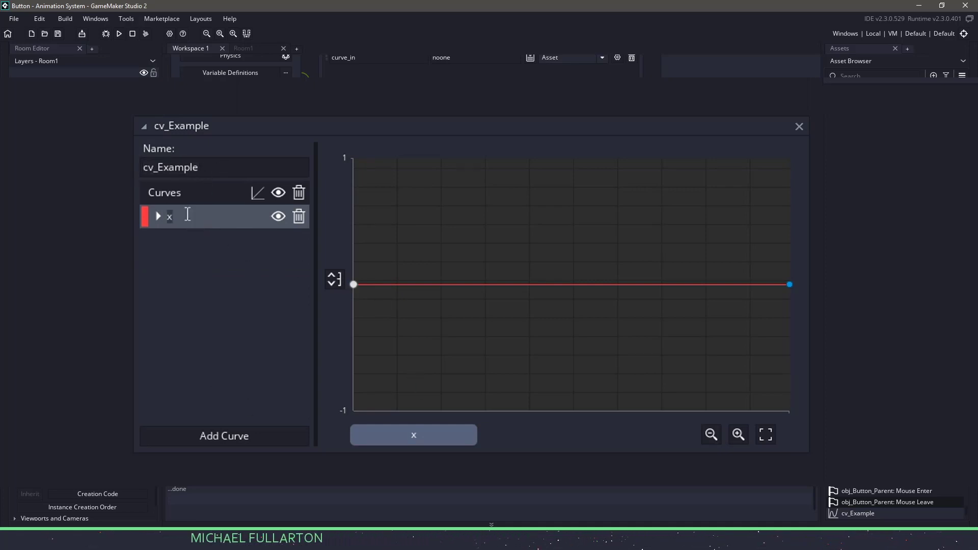
type("scale_x")
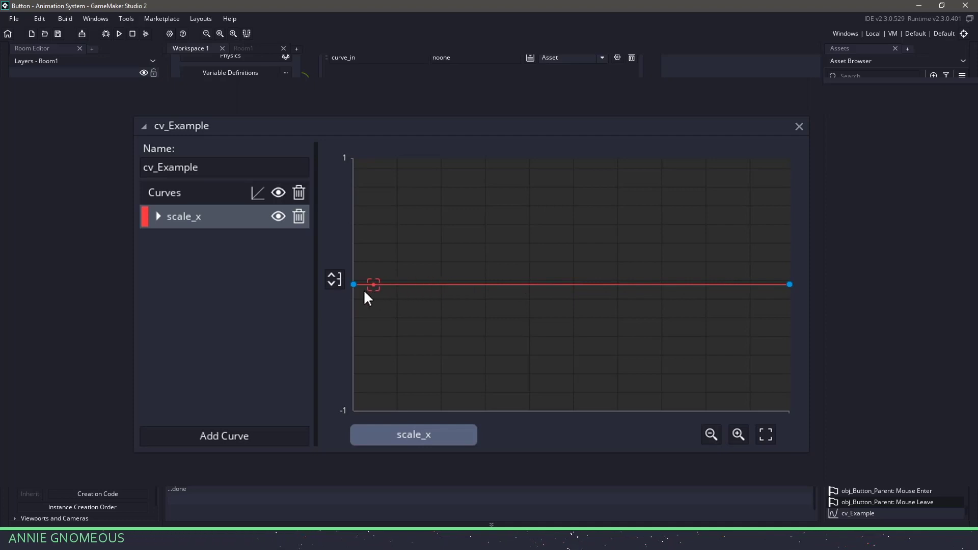
left_click(333, 279)
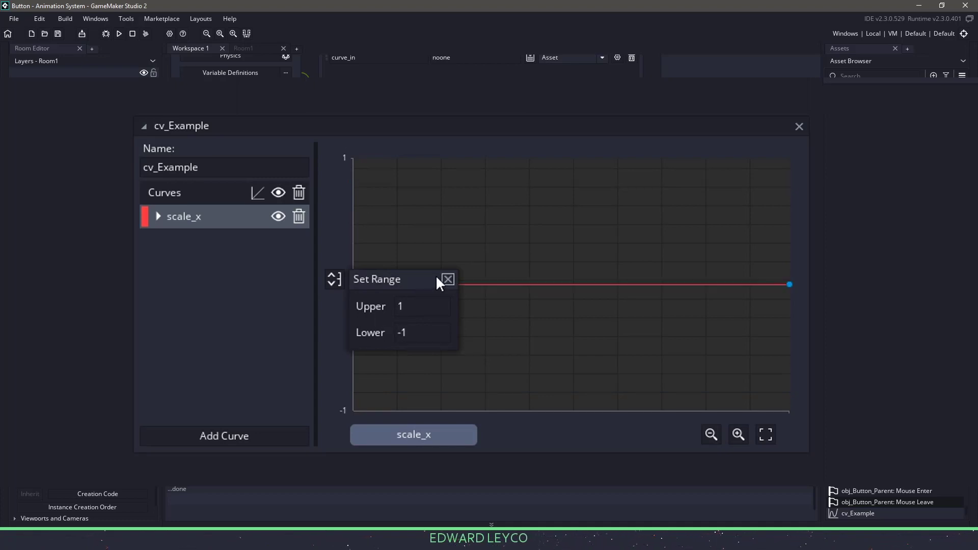
Drag a raised peak point into scale_x and make the curve smooth.
left_click(448, 279)
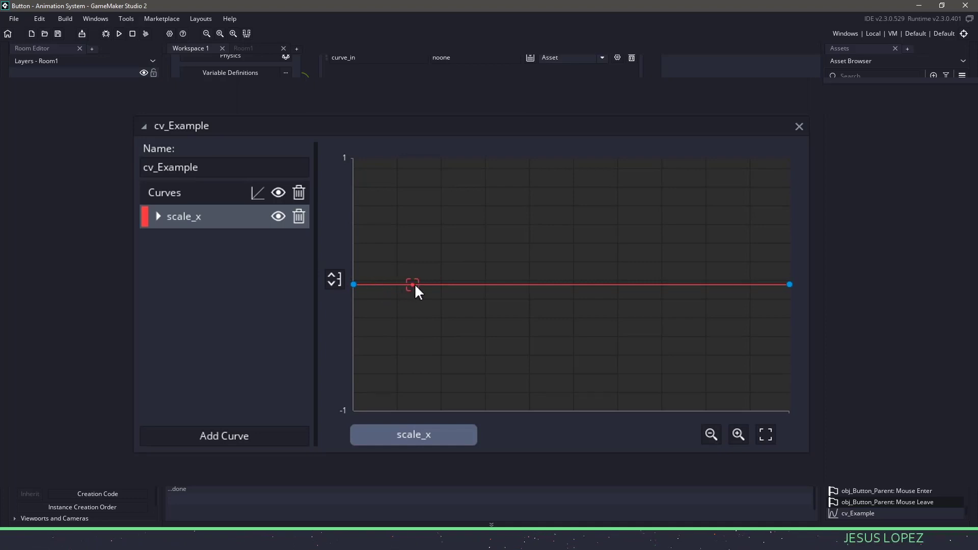
left_click_drag(412, 284, 435, 247)
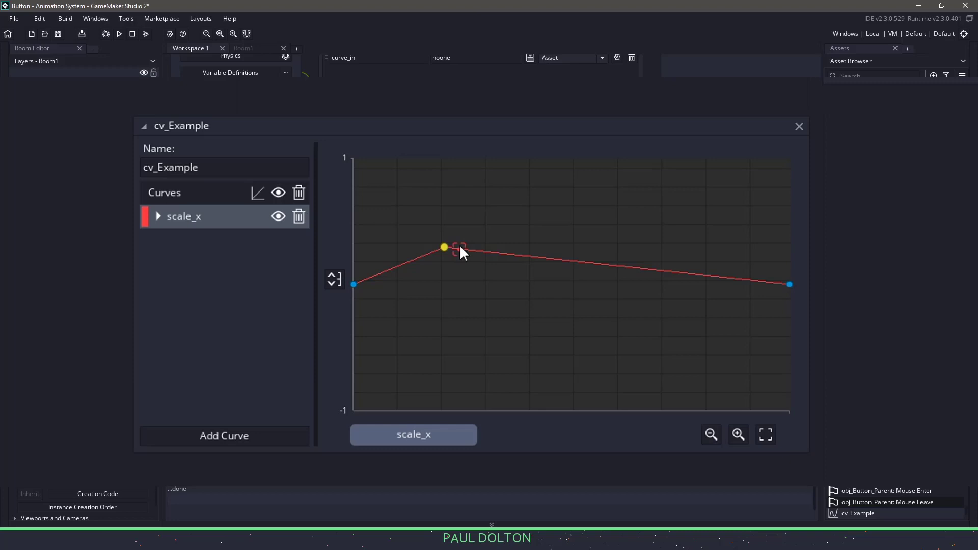
left_click(258, 192)
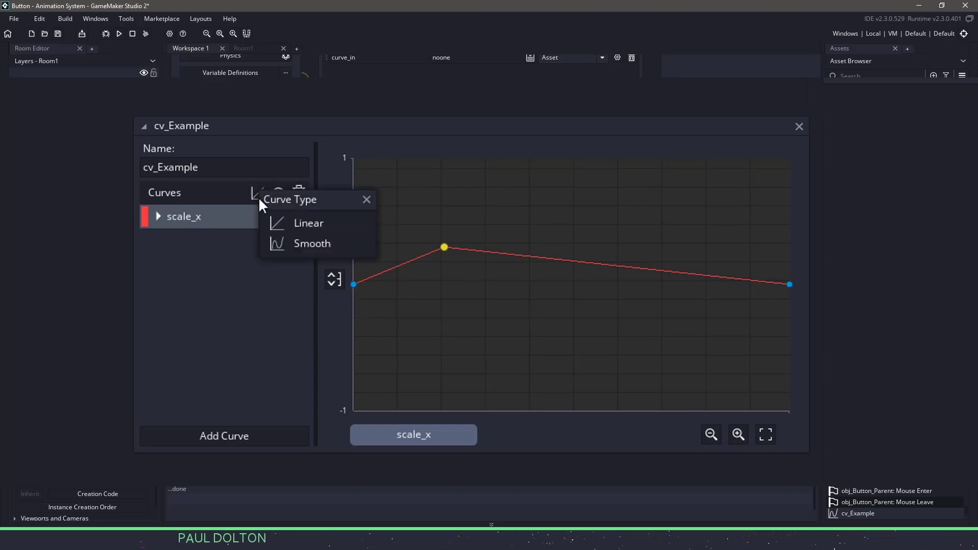
left_click(312, 243)
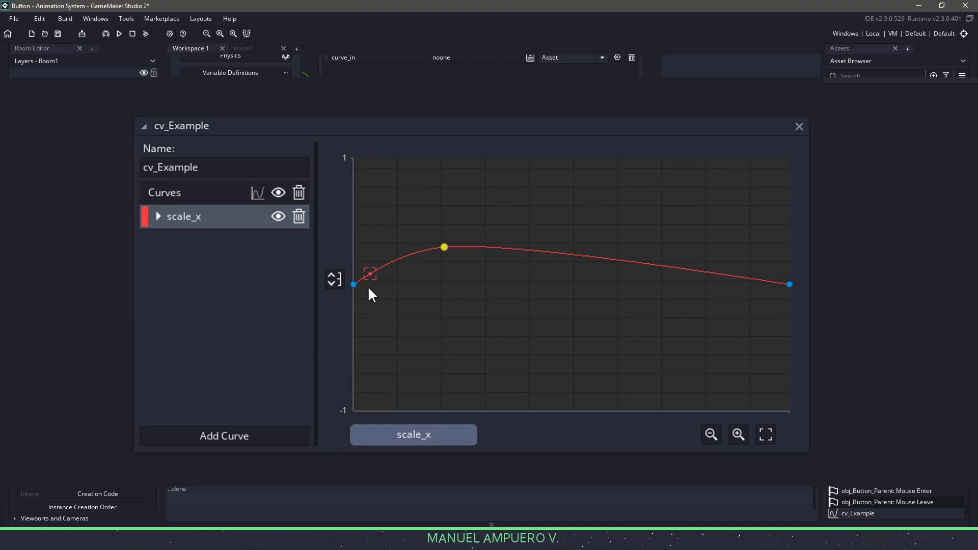
mouse_move(371, 284)
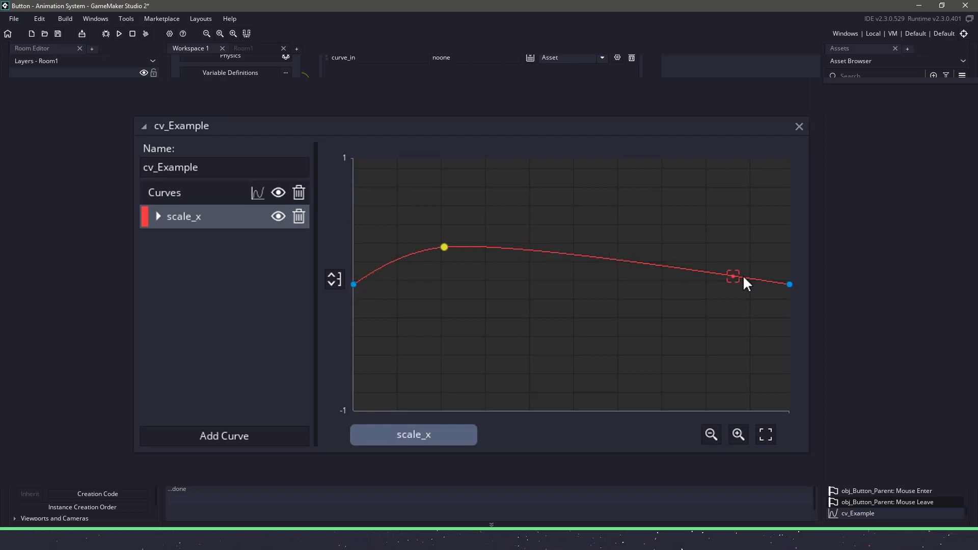
Check the point values, peak at (0.208, 0.228), and close cv_Example.
left_click(157, 216)
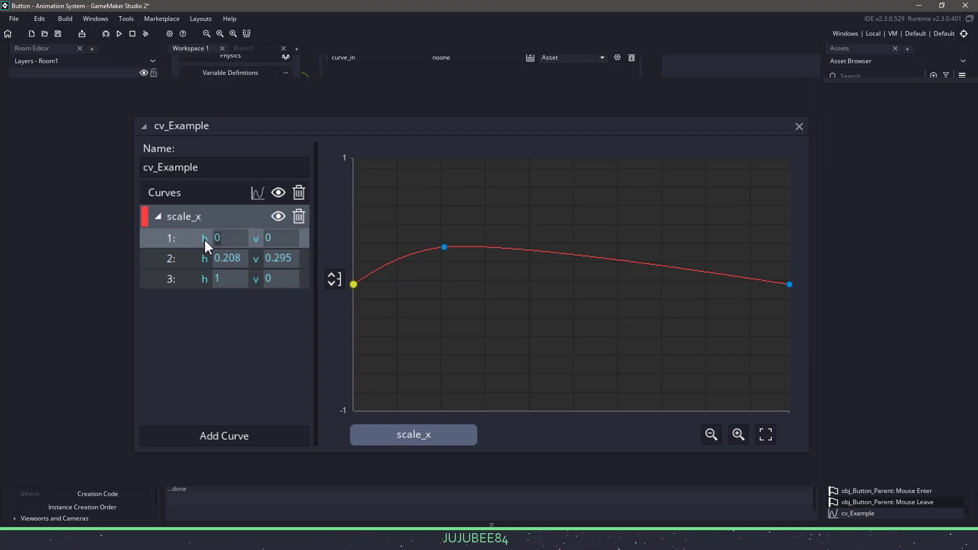
left_click(229, 278)
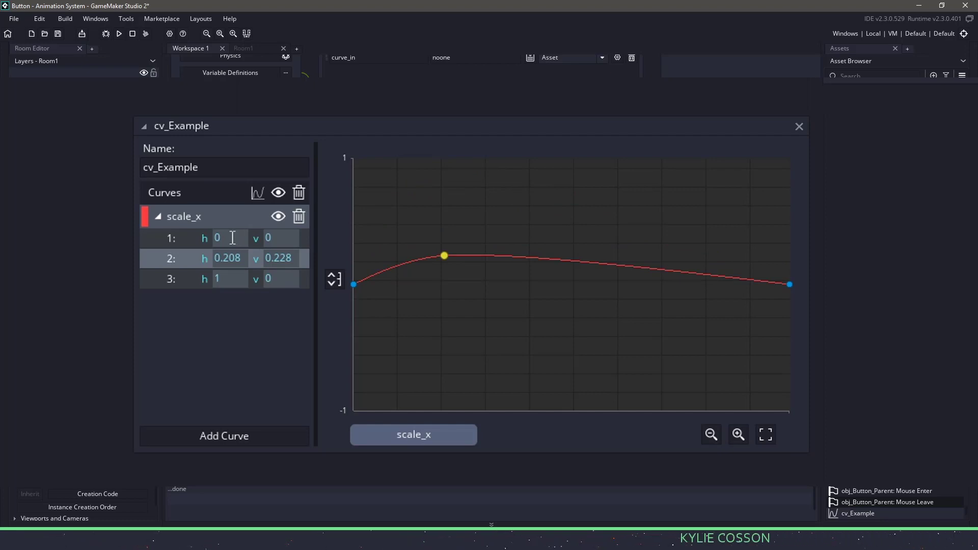
left_click(158, 216)
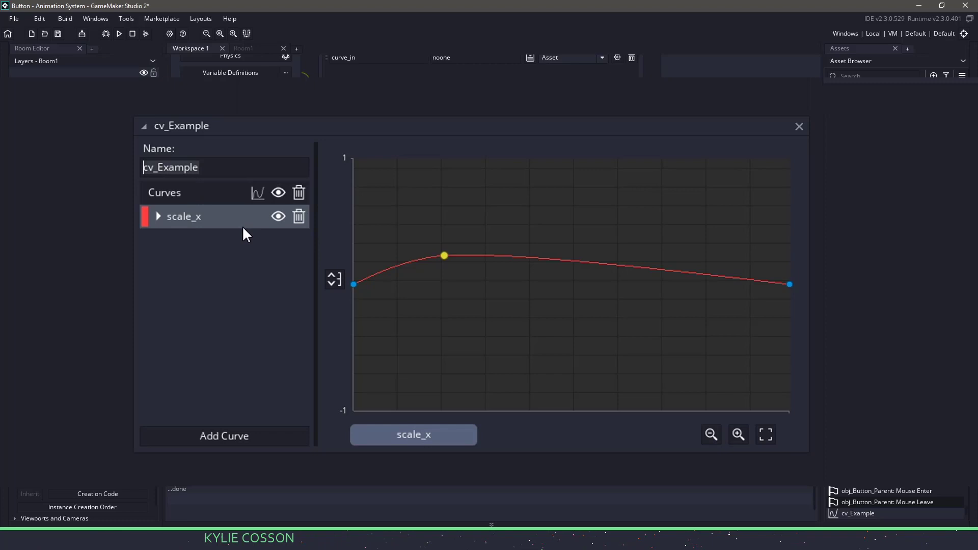
left_click(799, 126)
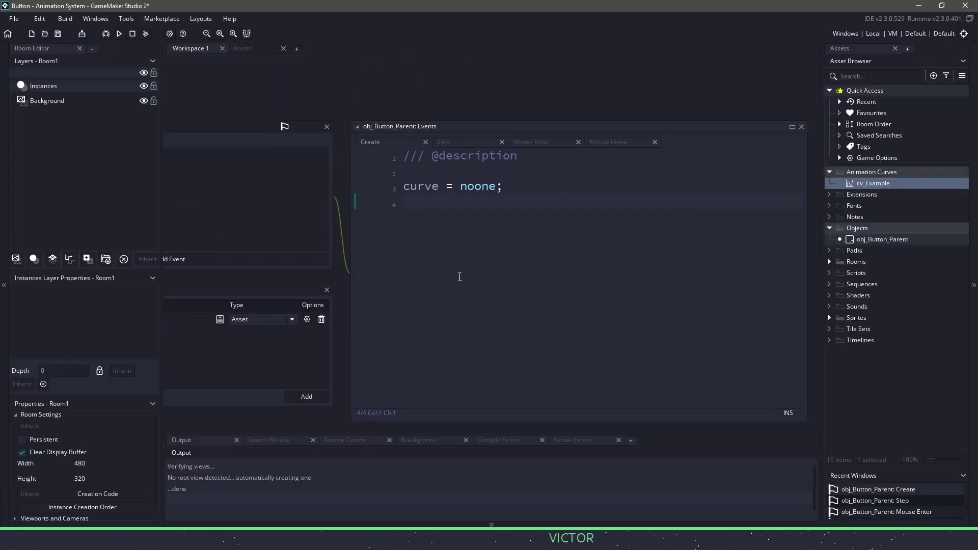
Declare curve_channel_x, _y, _scale, _scale_x and _scale_y as -1 in Create.
type("curve_channel_x = -1;")
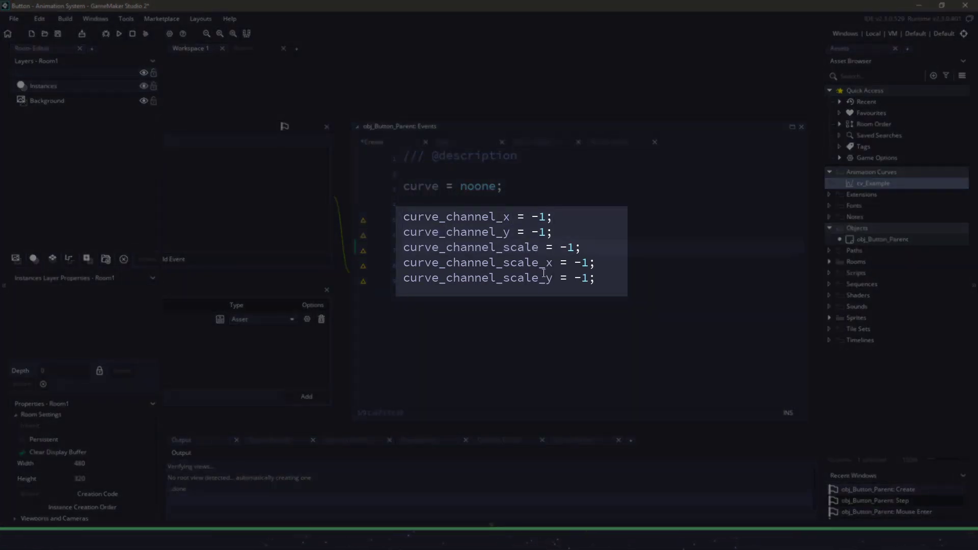
left_click(601, 277)
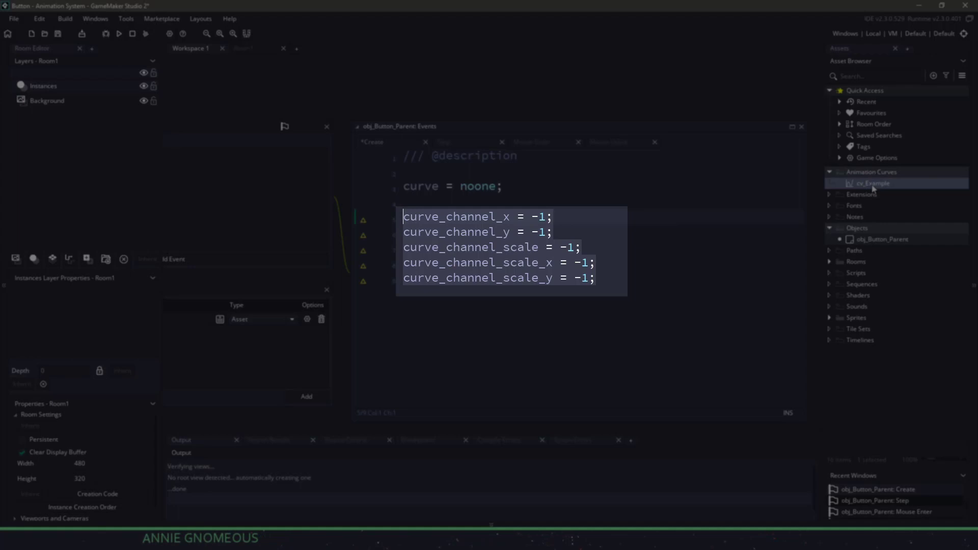
left_click(533, 217)
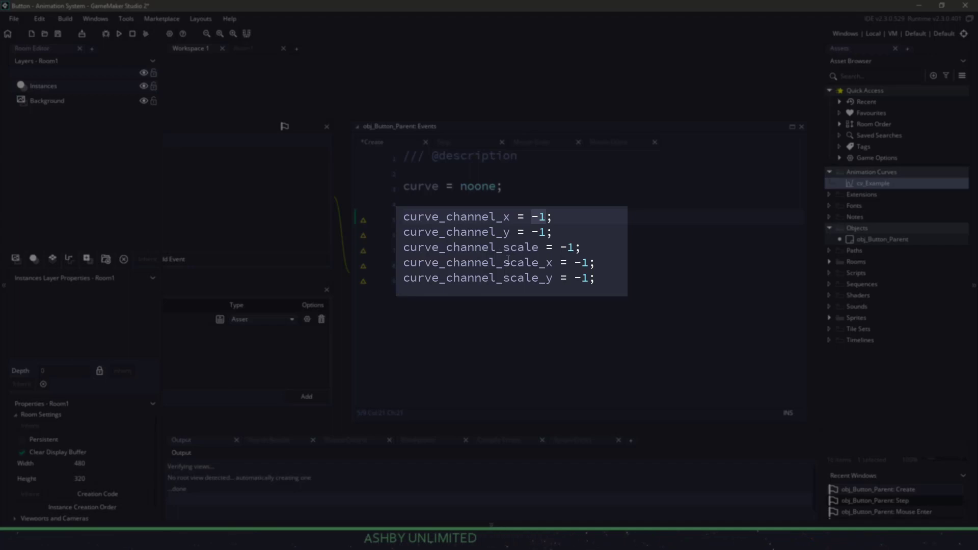
double_click(872, 183)
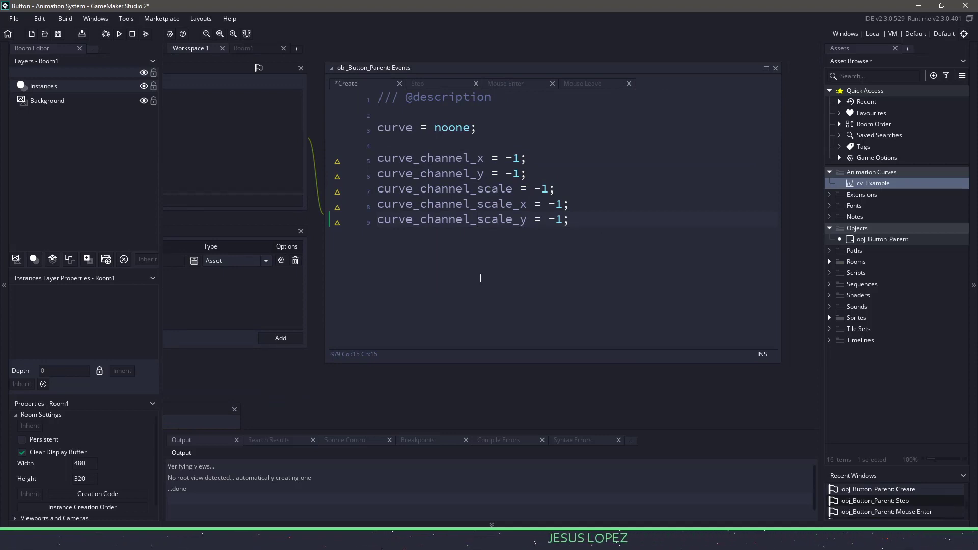
mouse_move(627, 249)
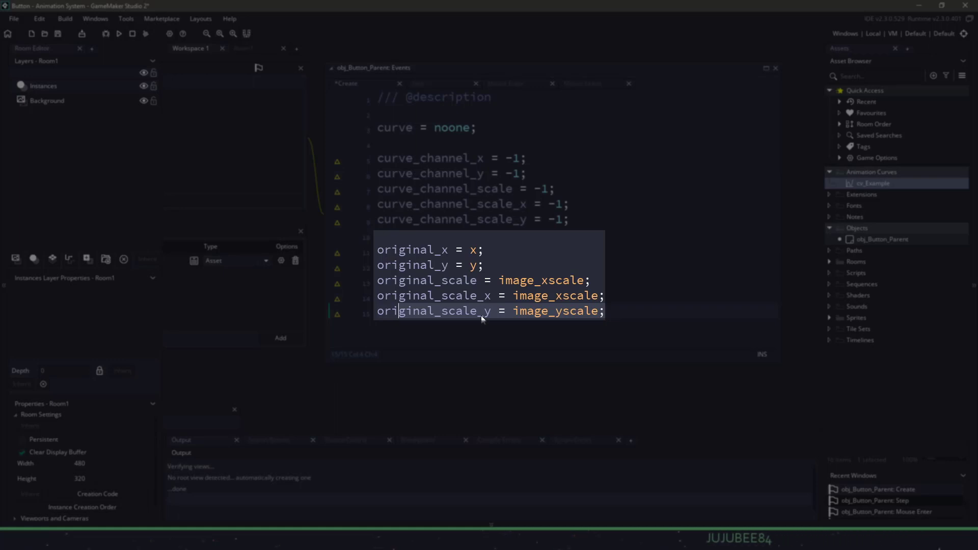
mouse_move(454, 315)
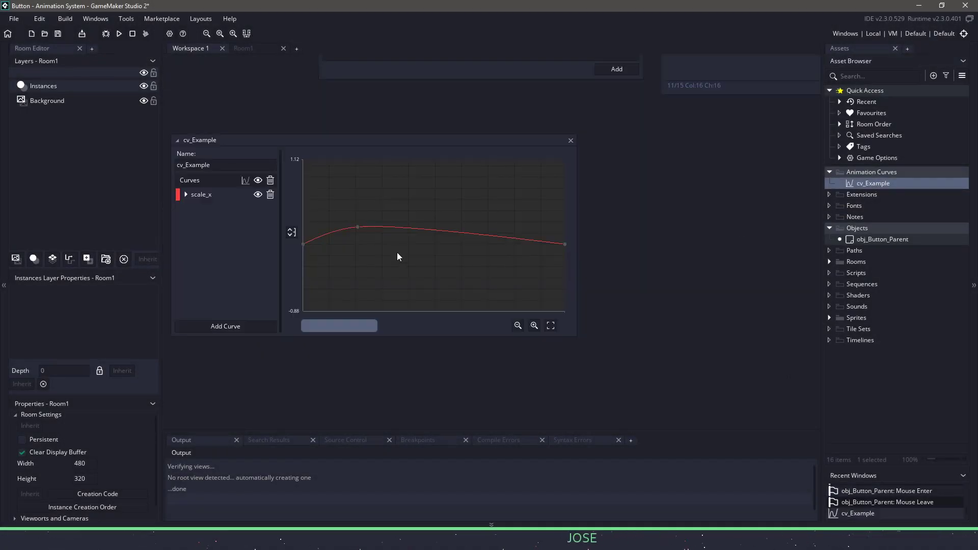
Expand cv_Example's scale_x channel to show its three point values.
left_click(185, 194)
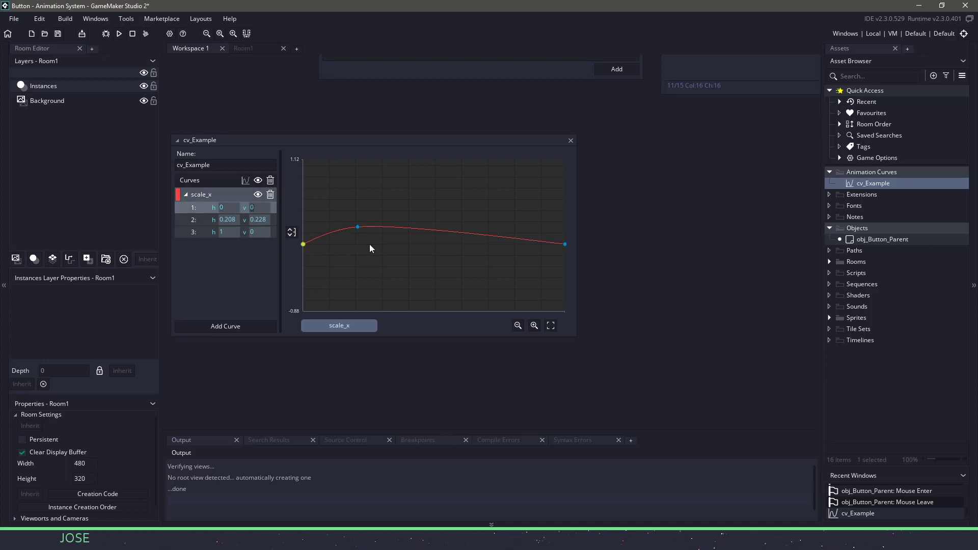
mouse_move(306, 257)
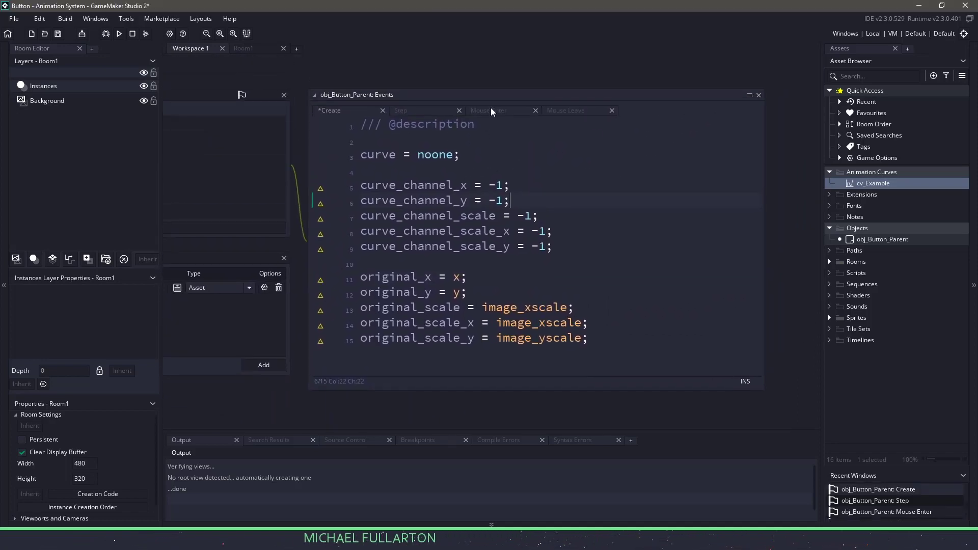
In Mouse Enter, write if(curve_in != noone) with animcurve_get and channel fetches for x, y, scale_x, scale_y.
left_click(488, 111)
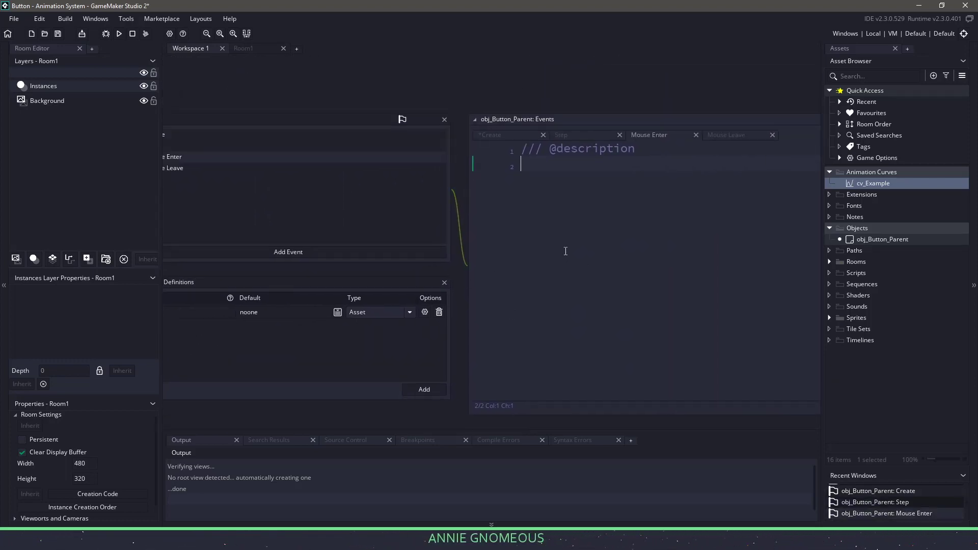
type("if(curve_in != noone) {")
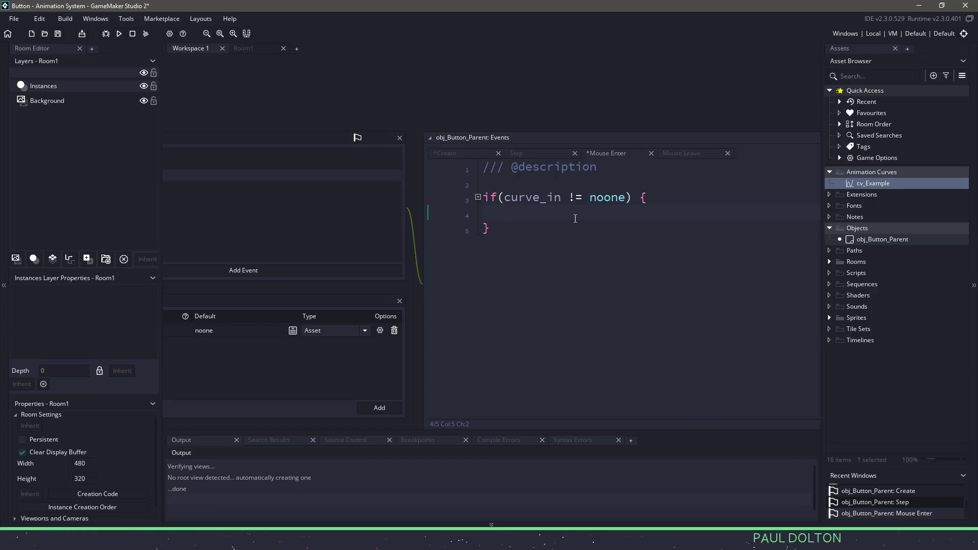
type("animcurve_get(curve_in);")
type("curve_channel_y = animcurve_get_channel(curve, \"y\");")
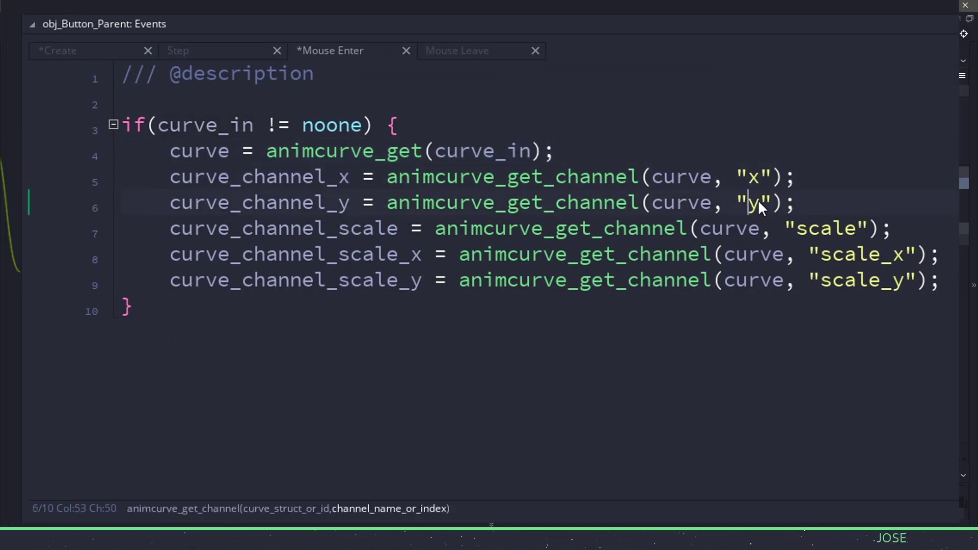
double_click(823, 228)
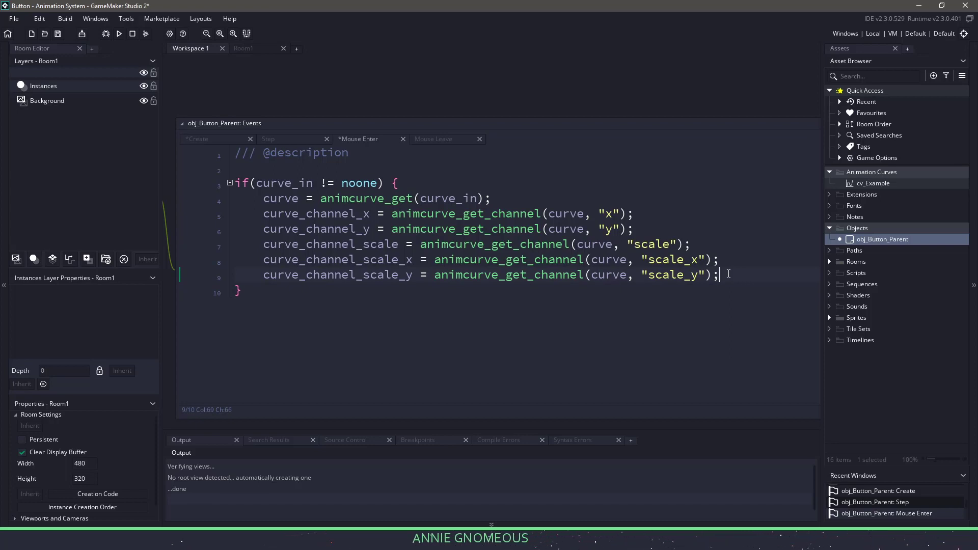
Add move_curve = false; and curve_value = 0; to the Create event.
left_click(196, 138)
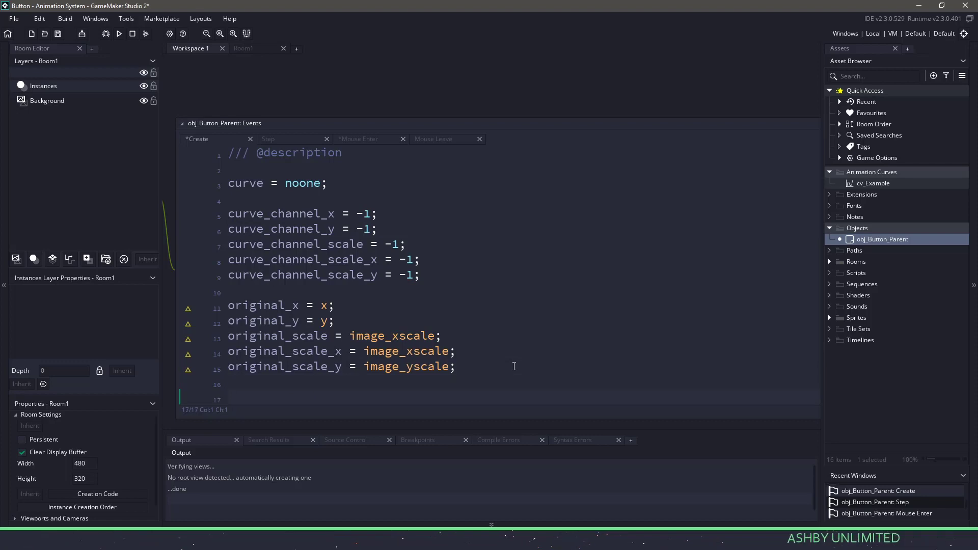
type("move_curve = false;")
type("curve_value = 0;")
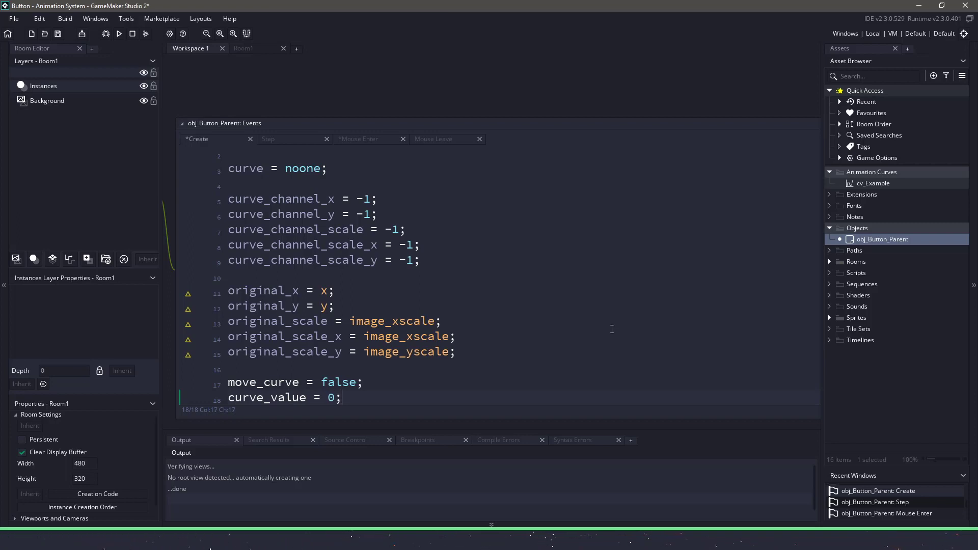
double_click(872, 183)
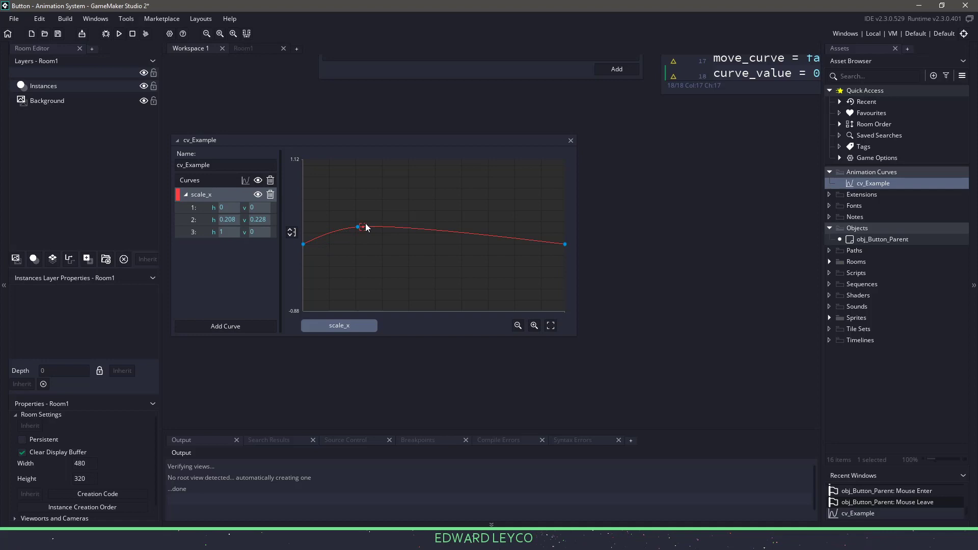
mouse_move(569, 252)
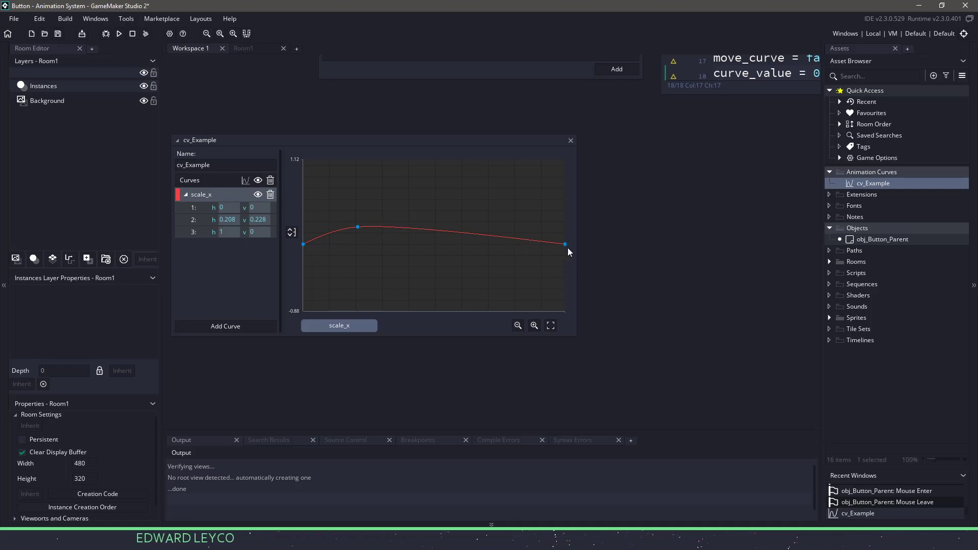
mouse_move(765, 236)
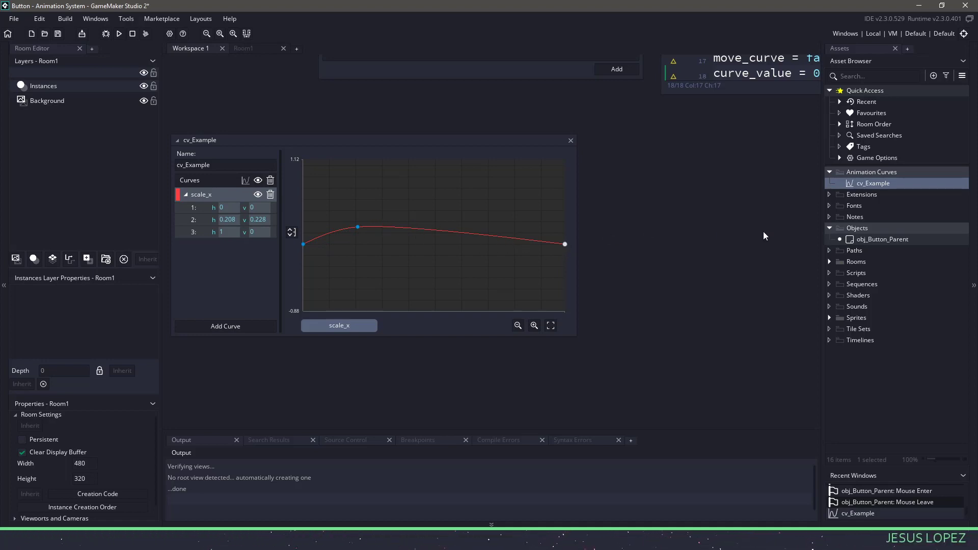
left_click(882, 239)
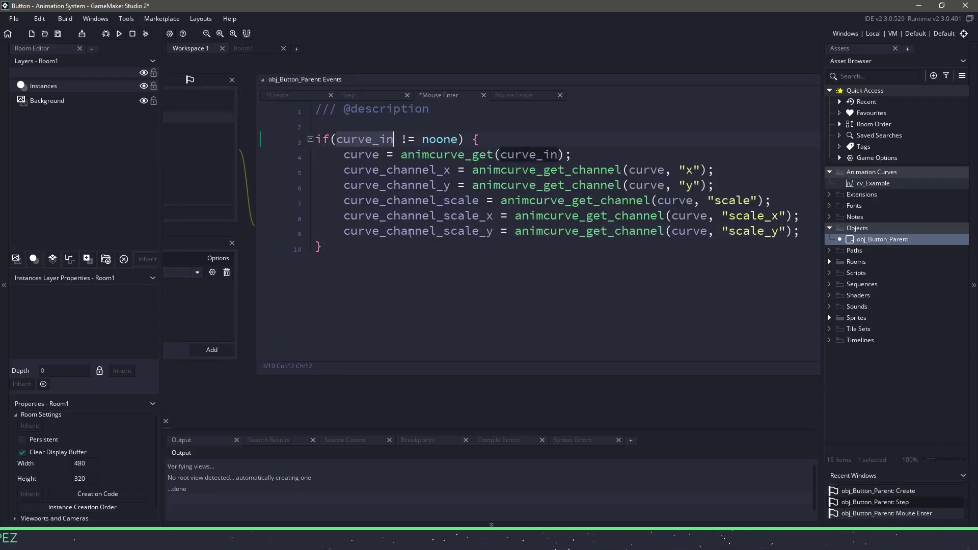
Set move_curve = true; and curve_value = 0; inside Mouse Enter's if block.
type("move")
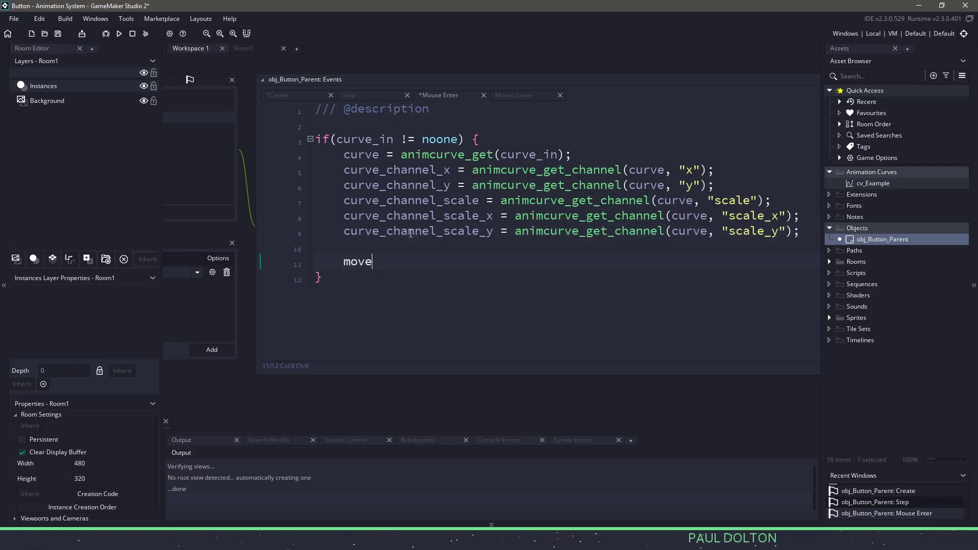
type("_curve = true;")
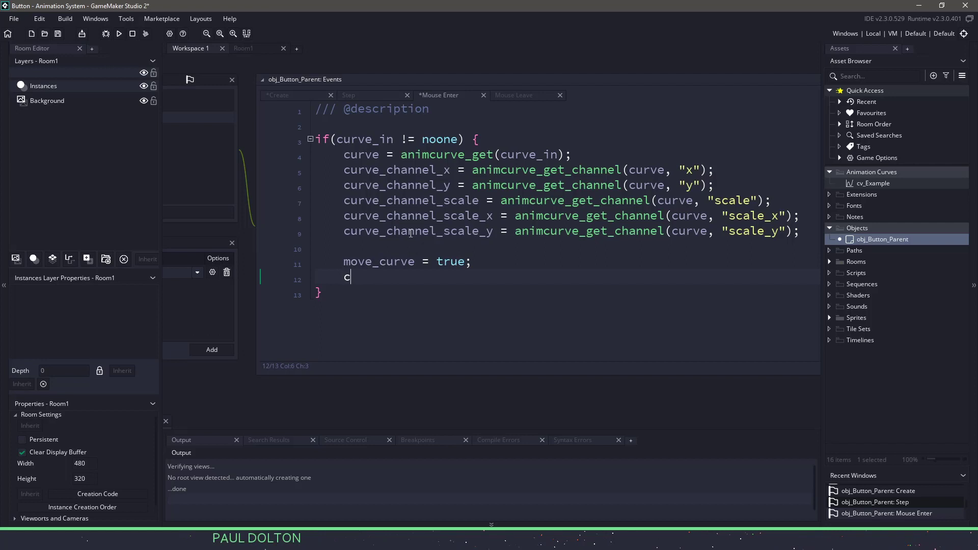
type("urve_value = 0;")
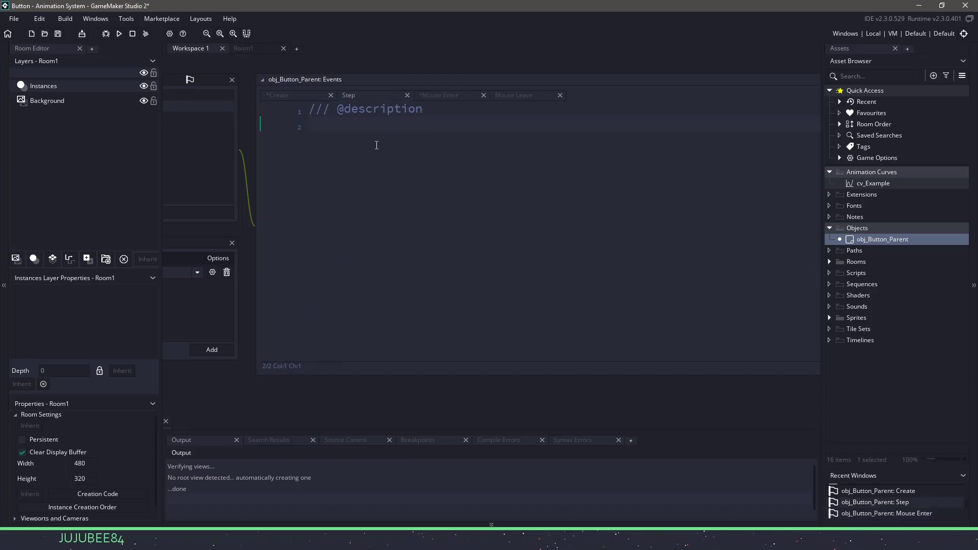
Start an if(move_curve) { block, briefly checking the cv_Example curve.
type("if(move_")
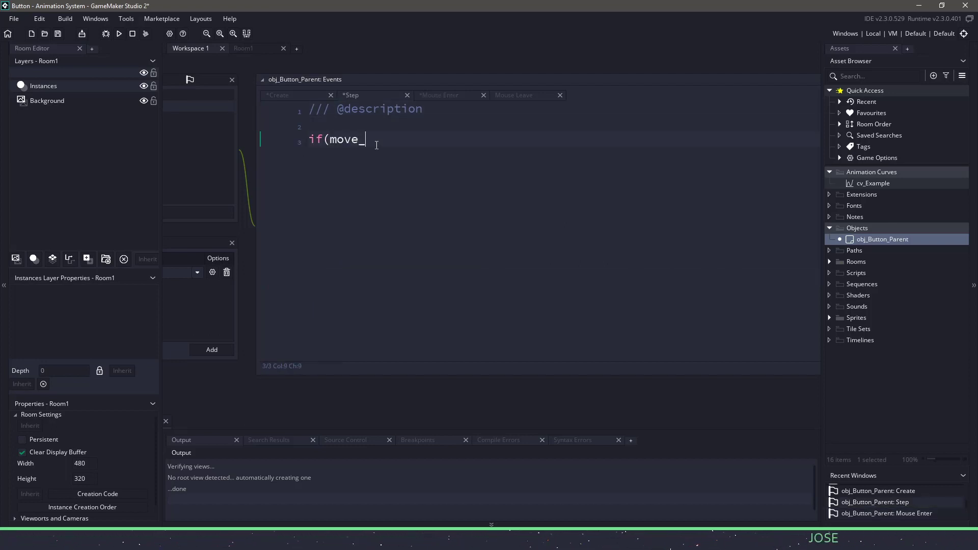
type("curve) {")
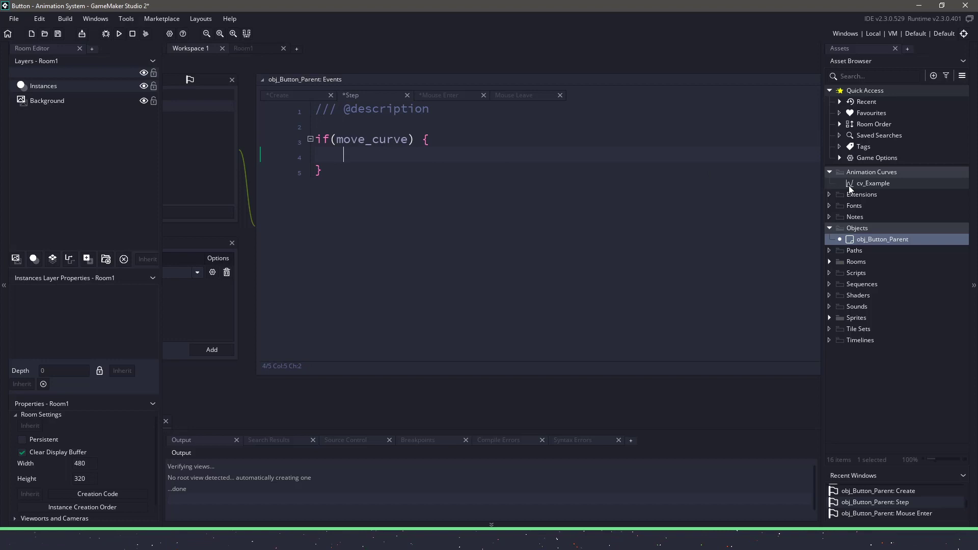
double_click(872, 182)
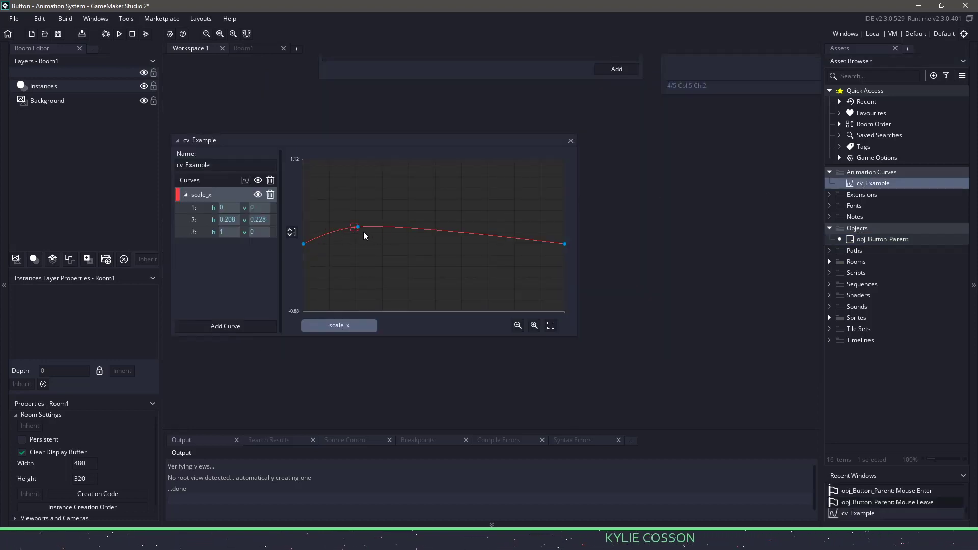
left_click(882, 239)
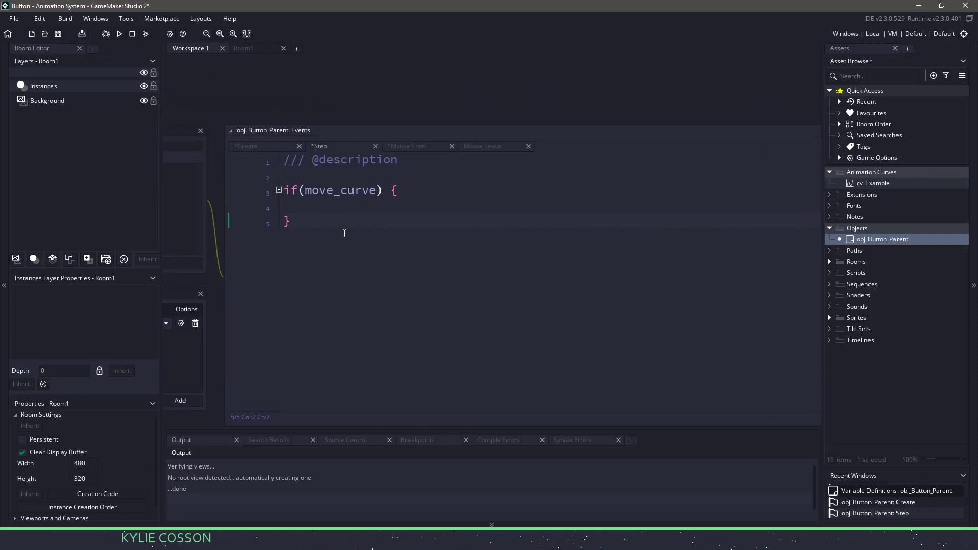
Ease curve_value toward 1 with curve_value = lerp(curve_value, 1, 0.02);.
type("curve_va")
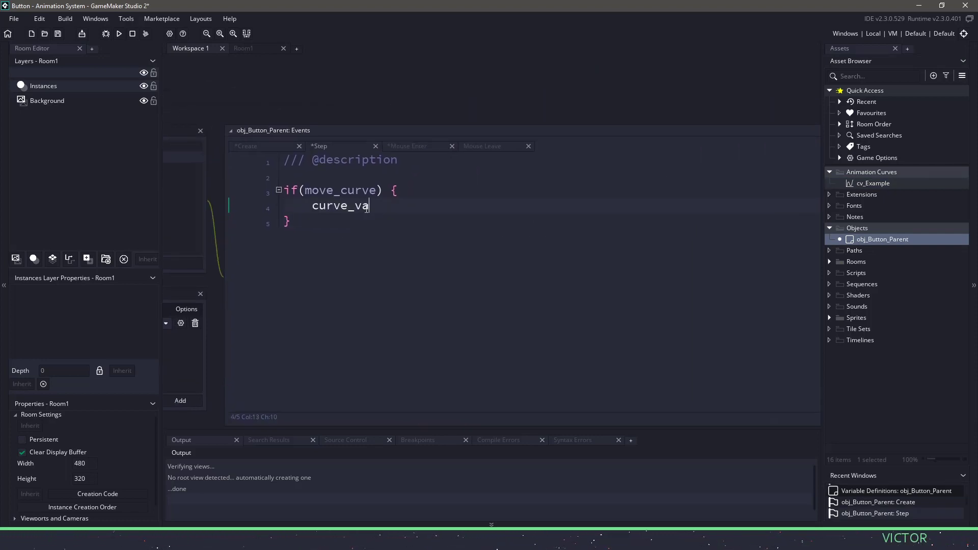
type("lue = lerp(")
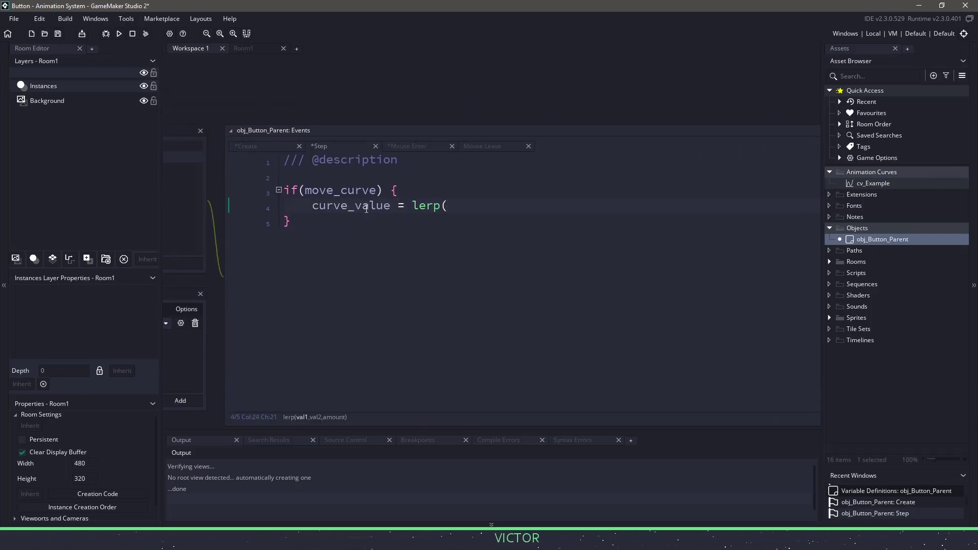
type("curve_value,")
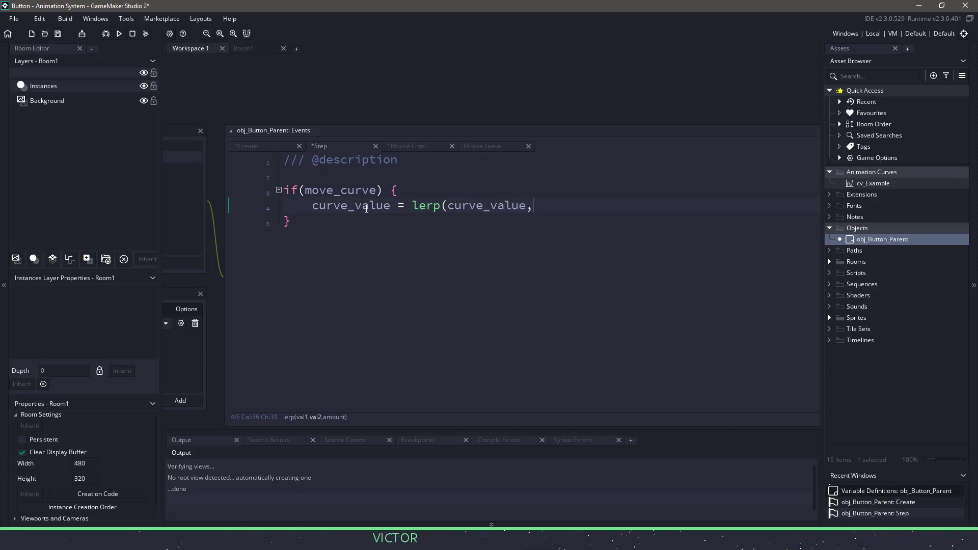
type("1, 0.02")
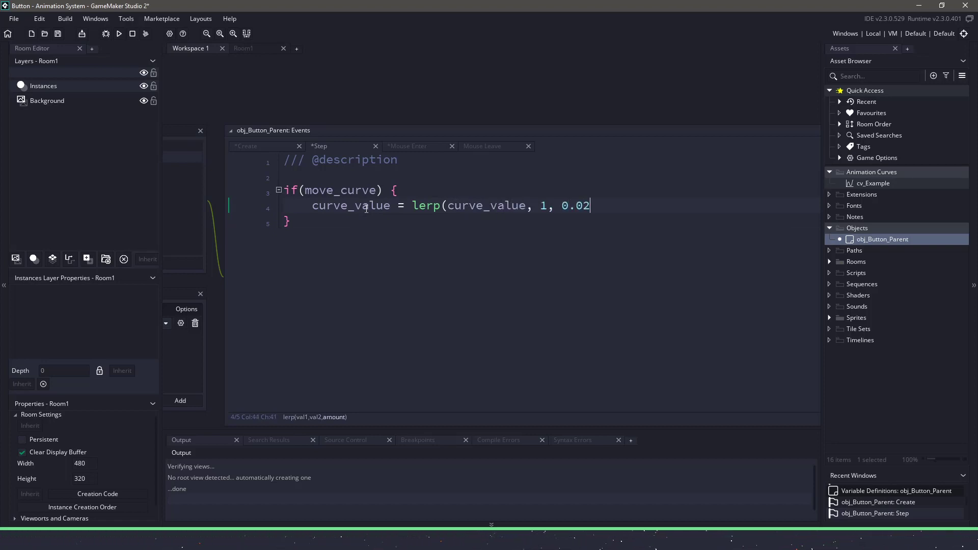
type(");")
type("if(curve_value >=")
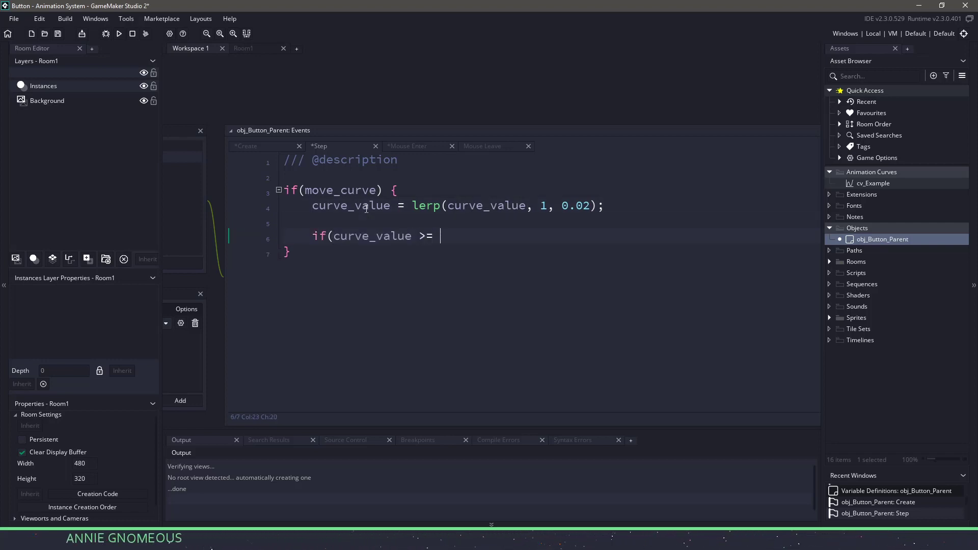
Add if(curve_value >= 1) { move_curve = false; } to stop the curve at 1.
type("1) {")
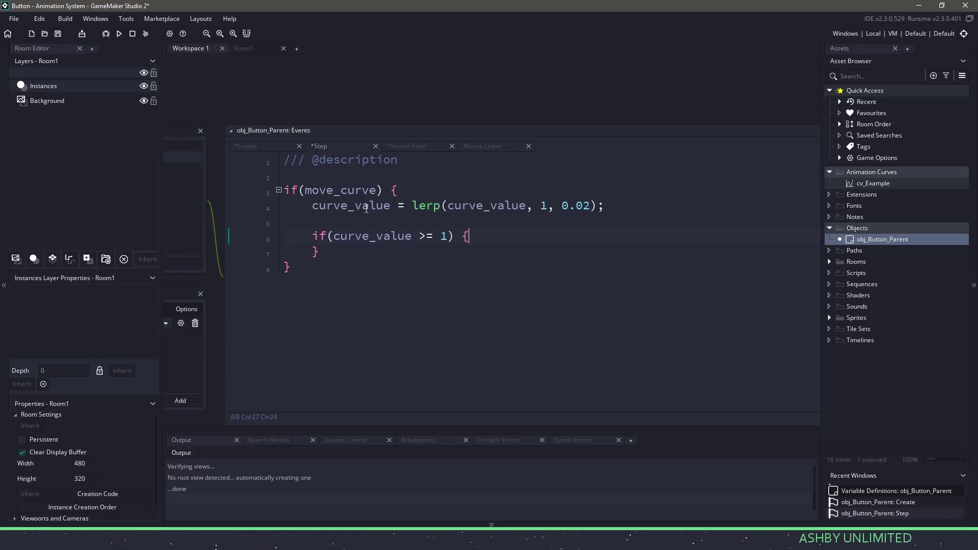
type("move_curve = fal")
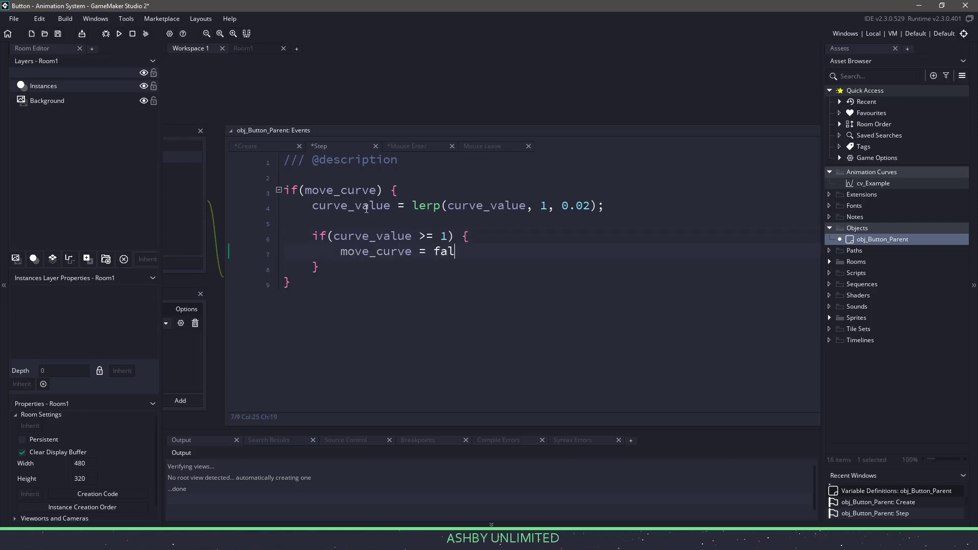
type("se;")
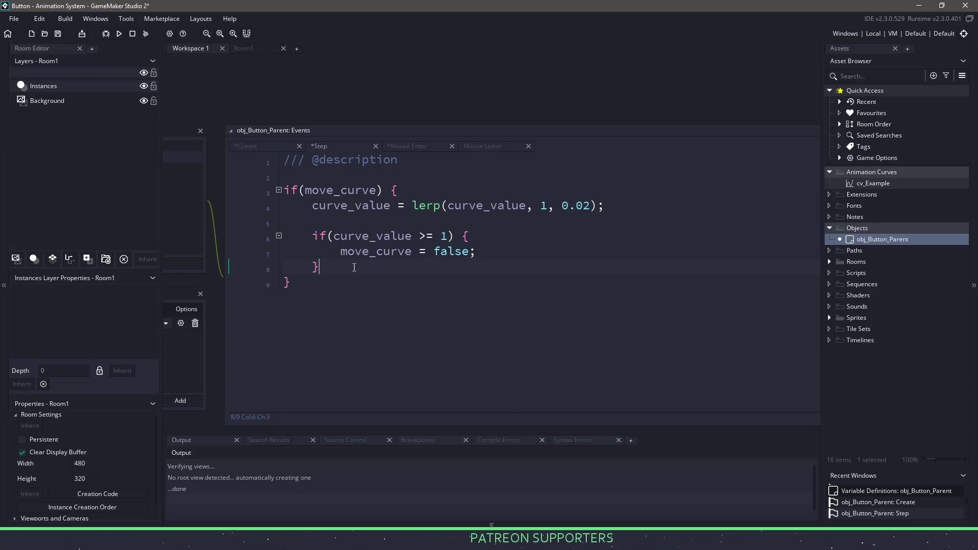
double_click(873, 183)
type("if(curve_channel_scale_x != -1")
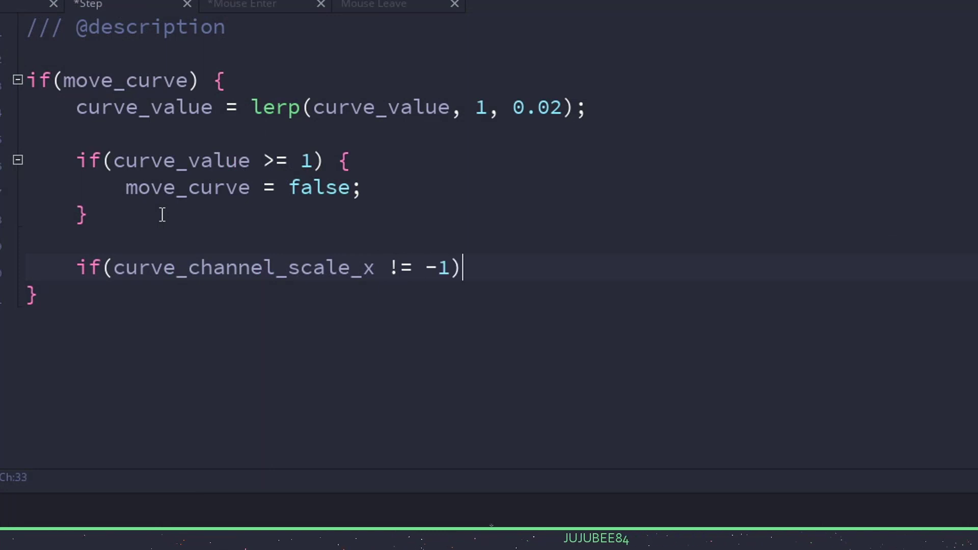
Set image_xscale = original_scale_x + animcurve_channel_evaluate(curve_channel_scale_x, curve_value) inside the if-block.
type("{")
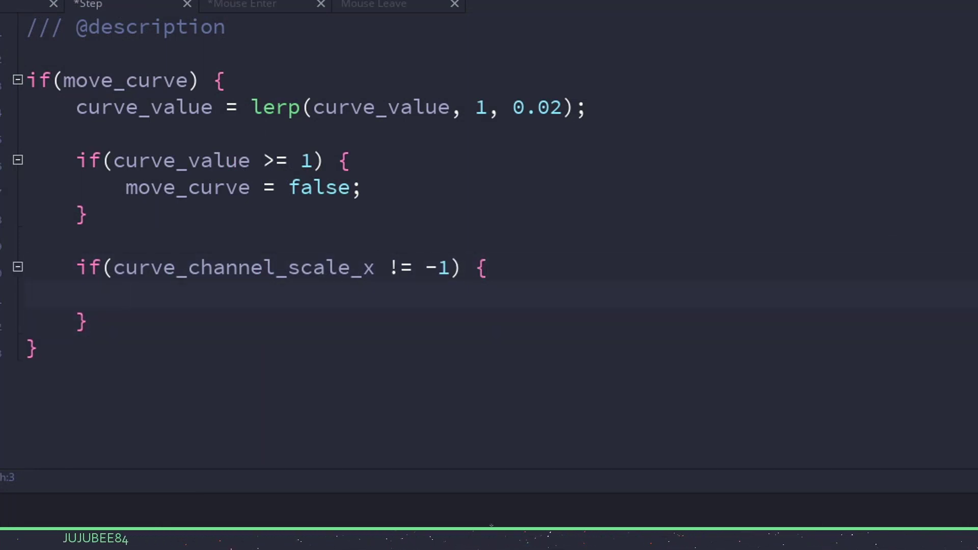
type("image")
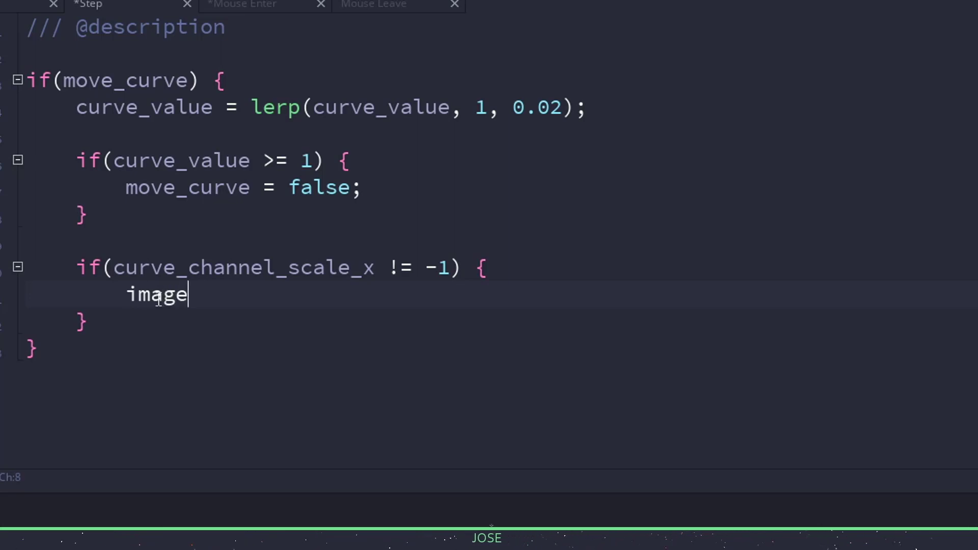
type("_xscale =")
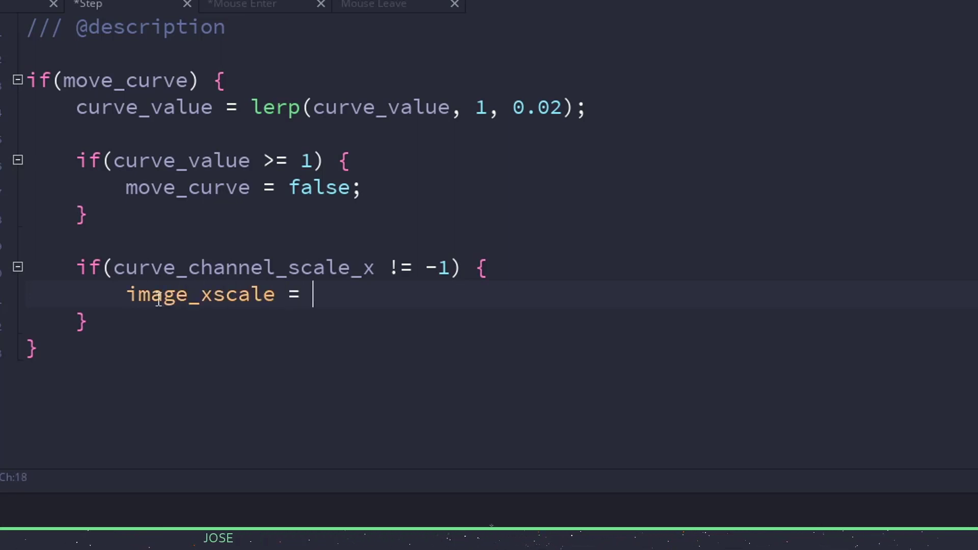
type("original_scale_x")
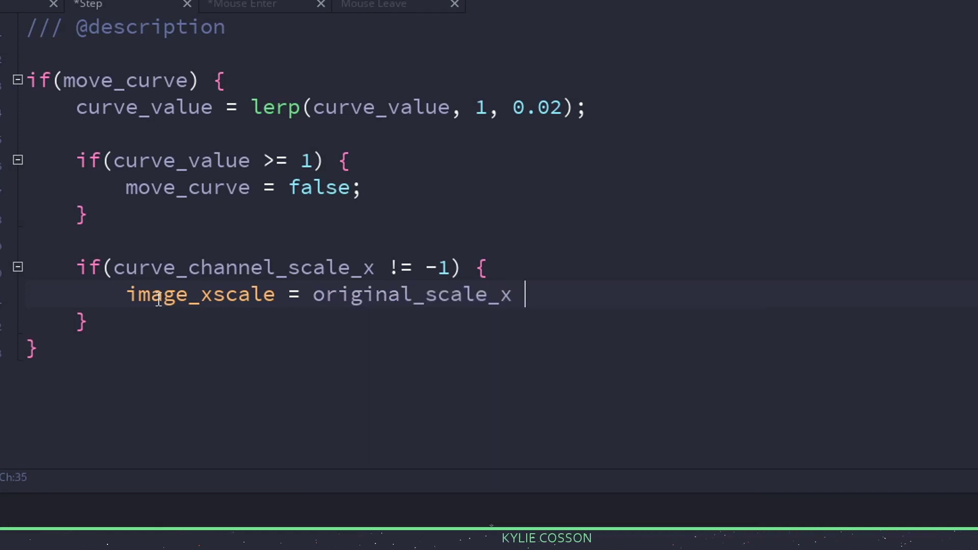
type("+ animc")
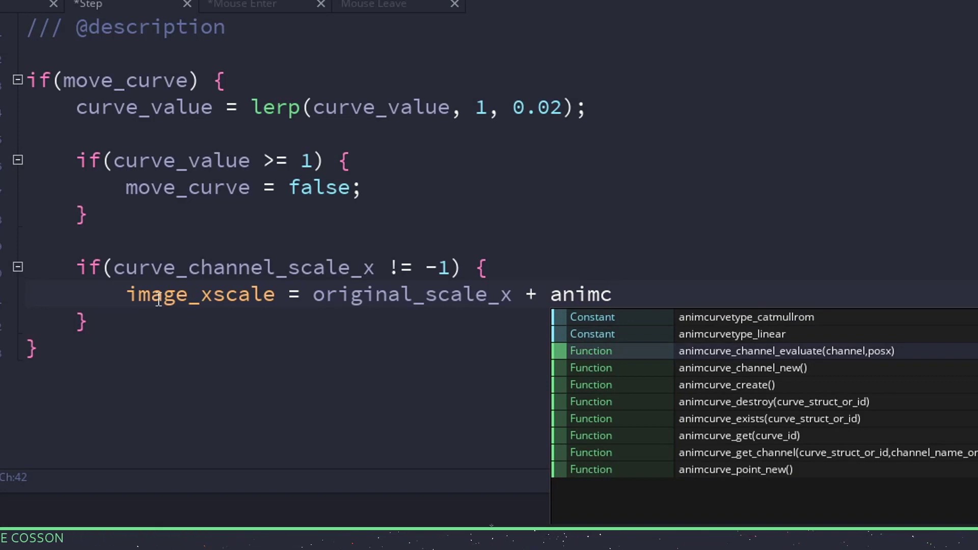
left_click(786, 351)
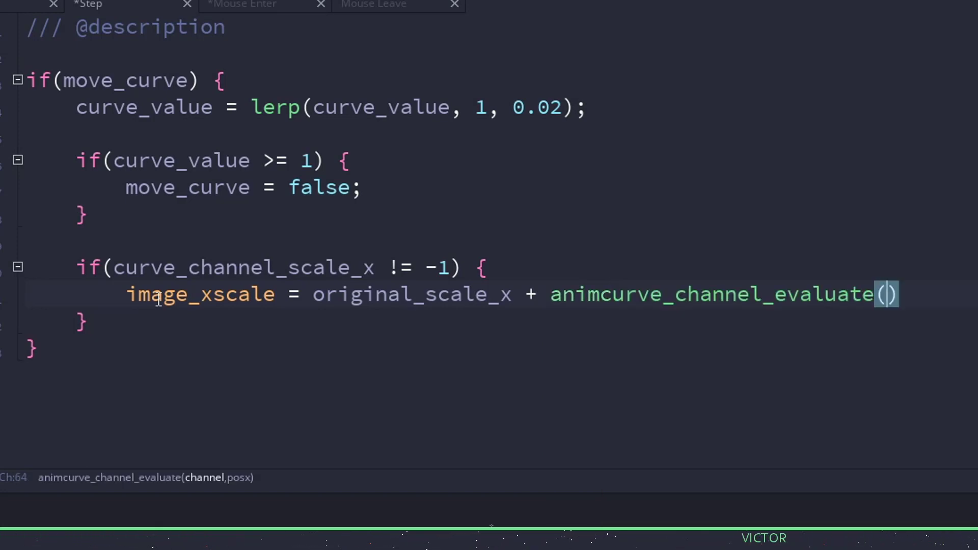
type("curve_c")
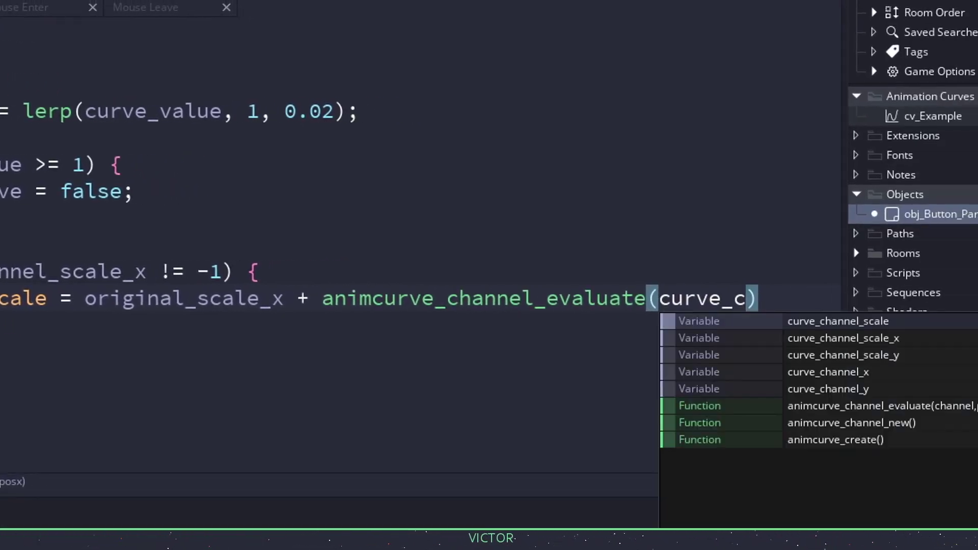
left_click(843, 338)
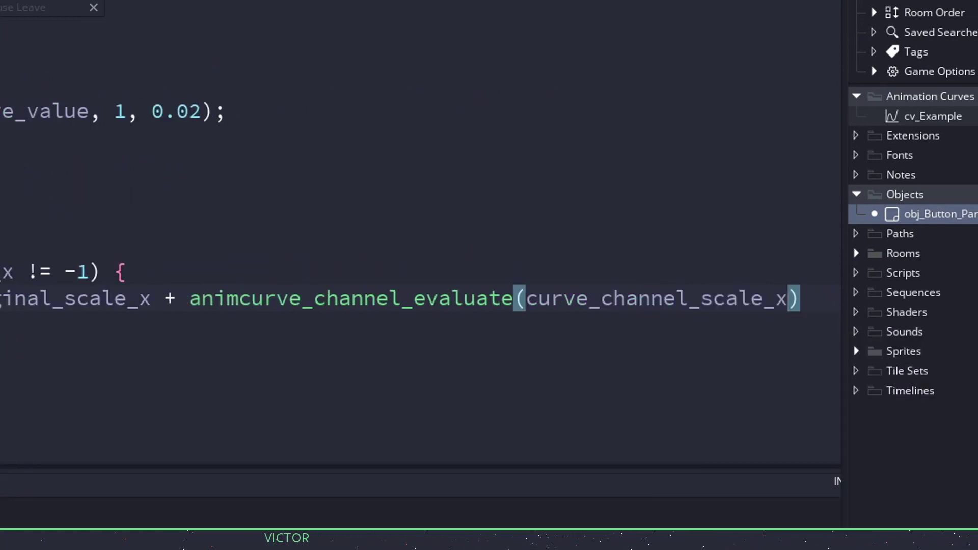
type(", curve_value")
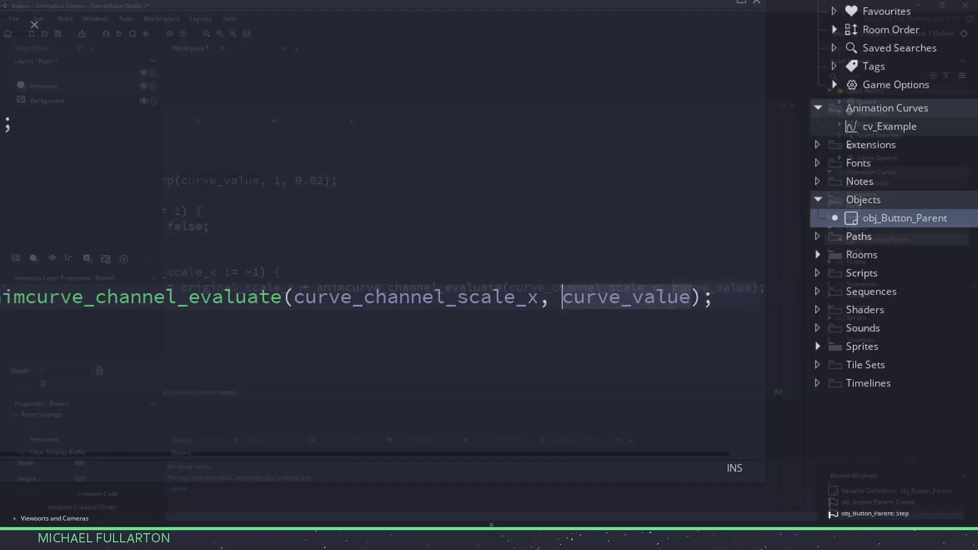
Create object obj_Button_Play using spr_Button_Play, parented to obj_Button_Parent.
right_click(904, 218)
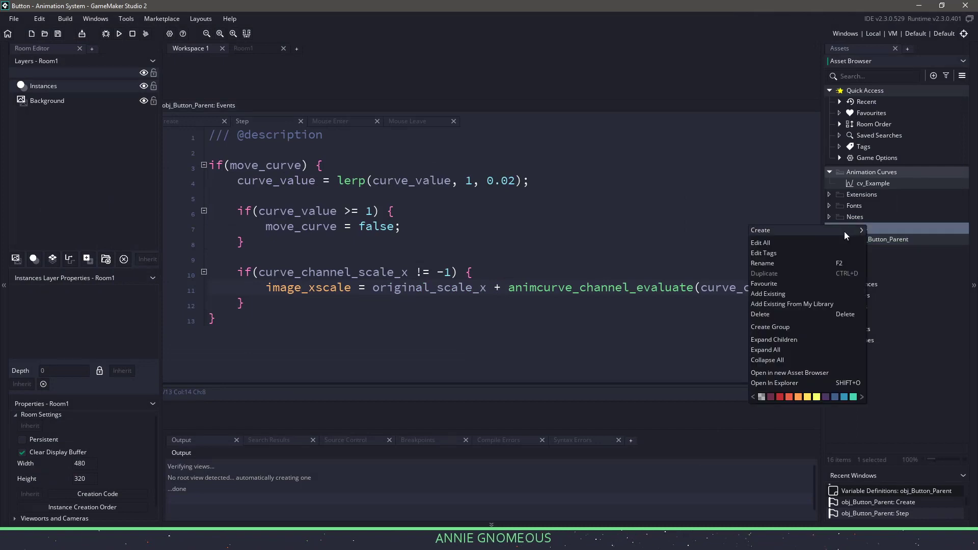
left_click(760, 229)
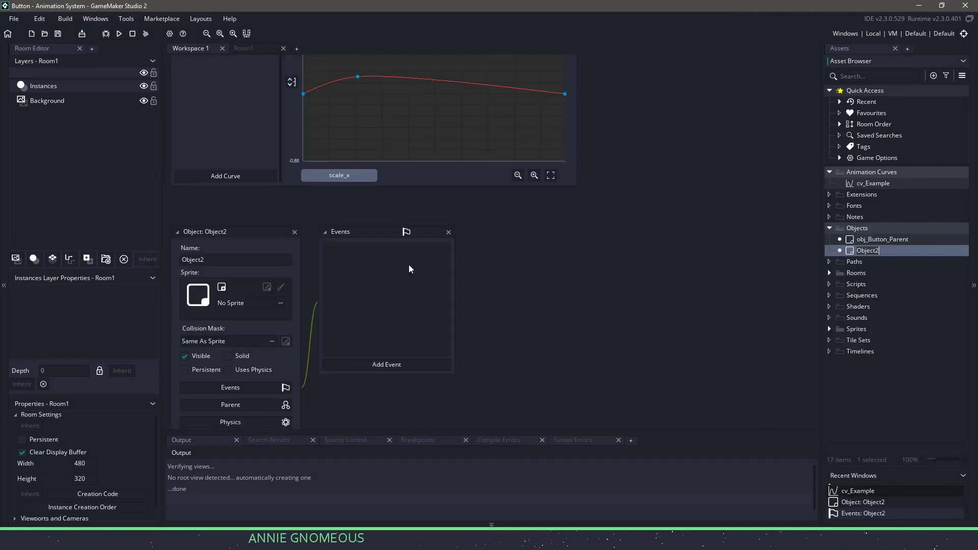
type("obj_")
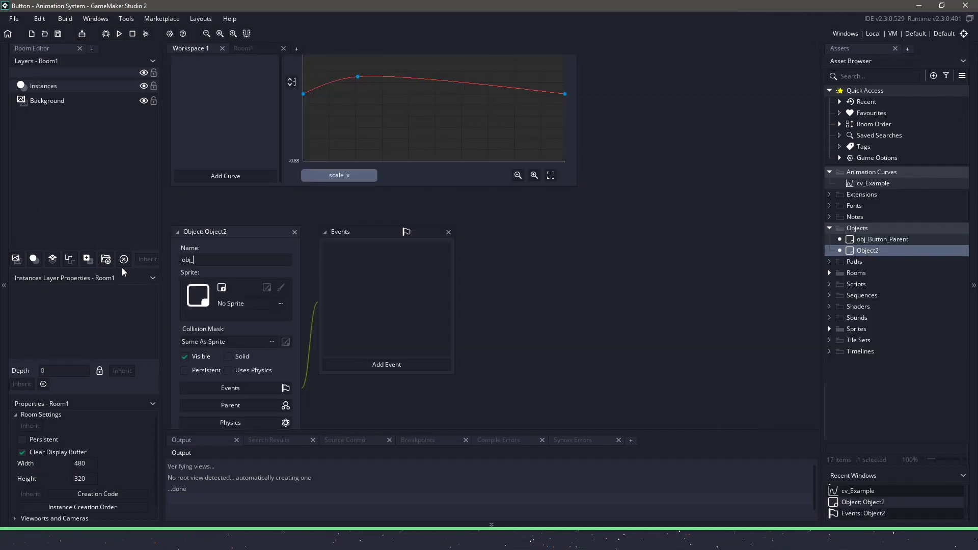
type("obj_Button_Play")
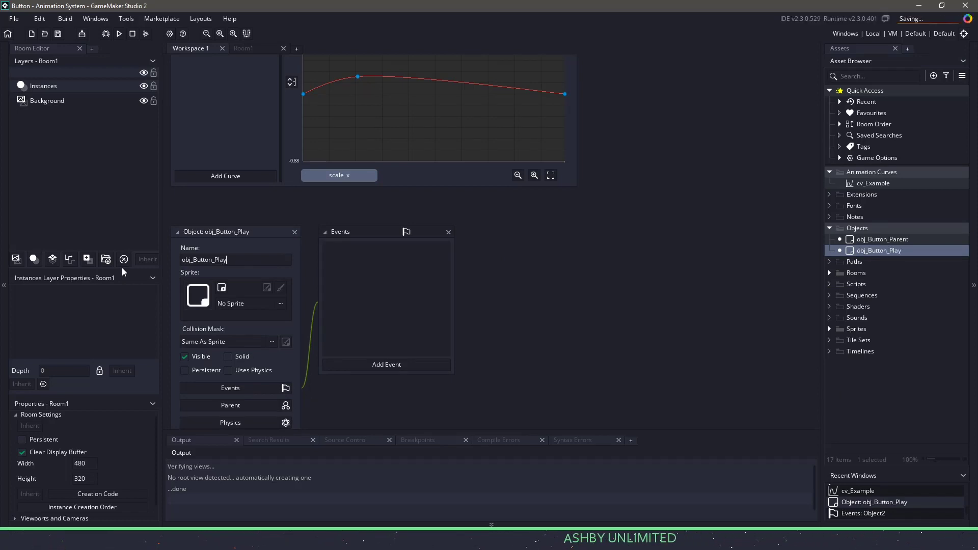
left_click(222, 288)
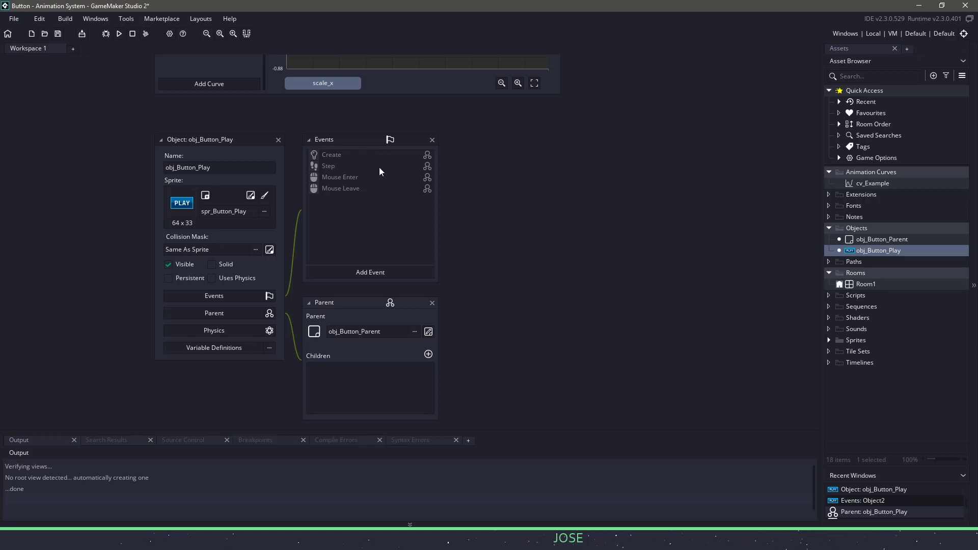
mouse_move(332, 168)
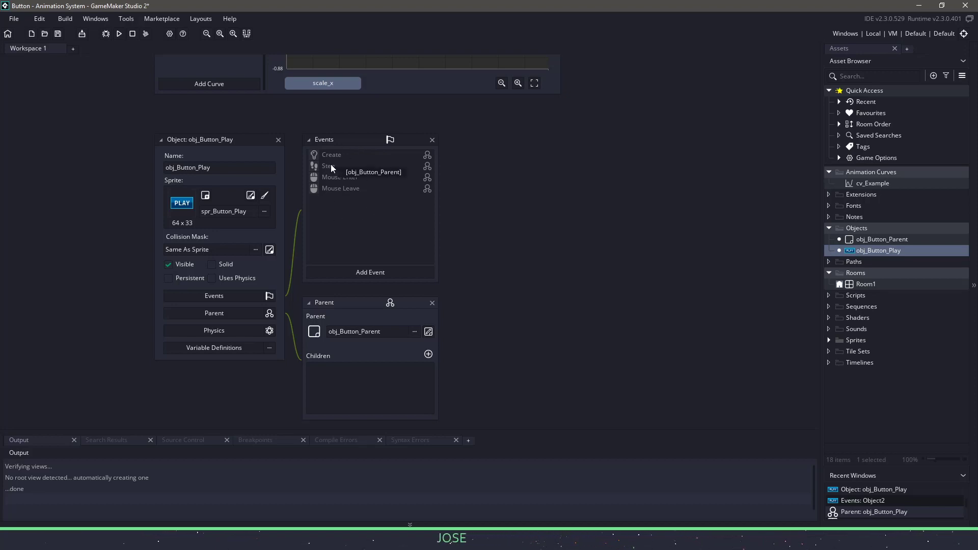
mouse_move(500, 209)
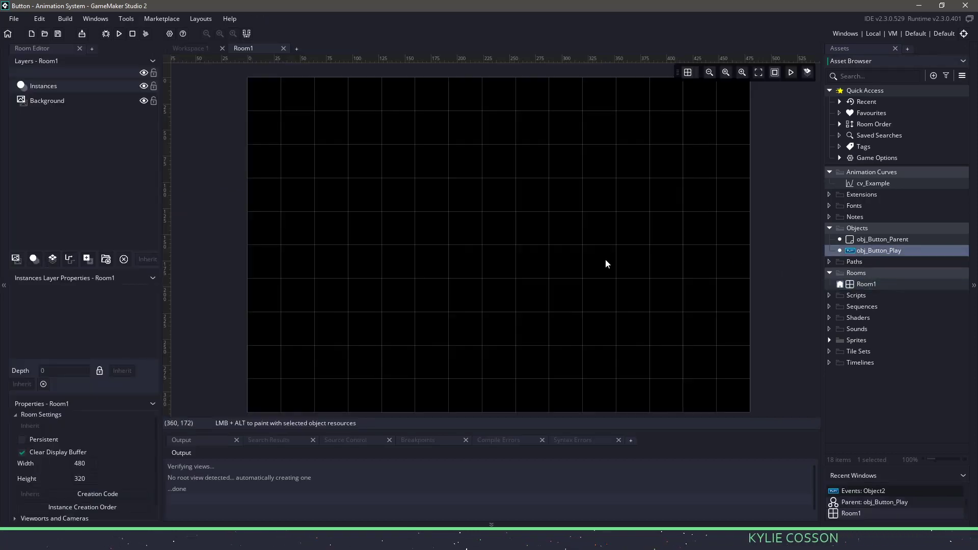
Place an obj_Button_Play instance in Room1, inspect its variables, and start a build.
left_click(518, 253)
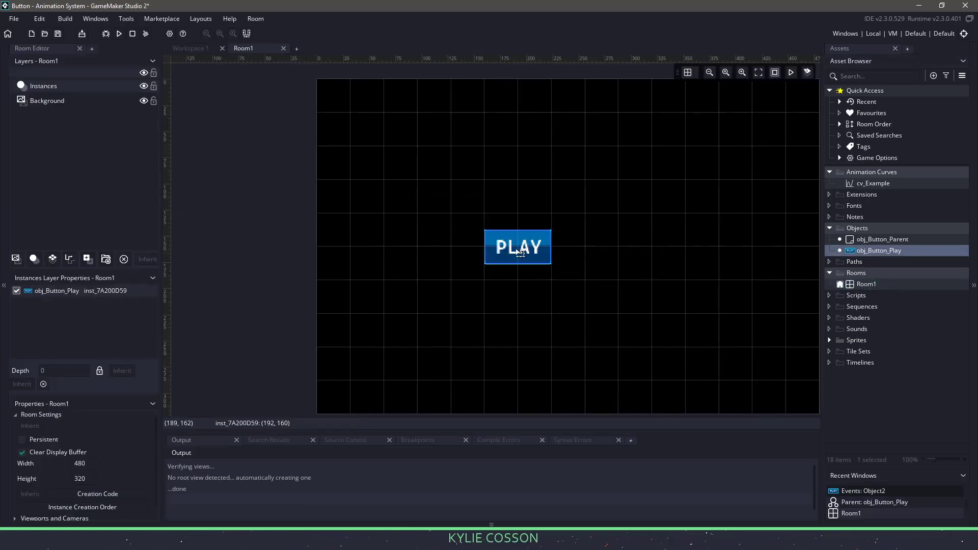
double_click(517, 247)
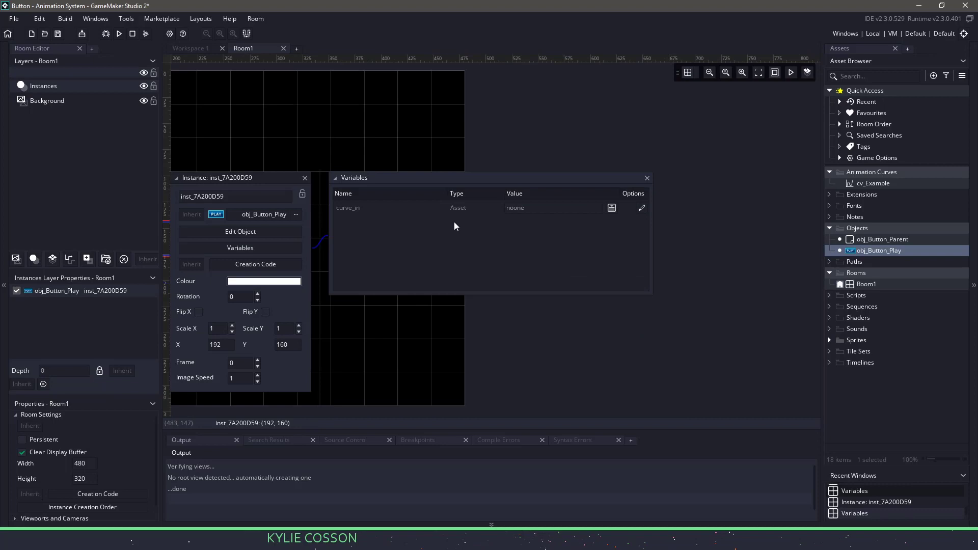
mouse_move(344, 209)
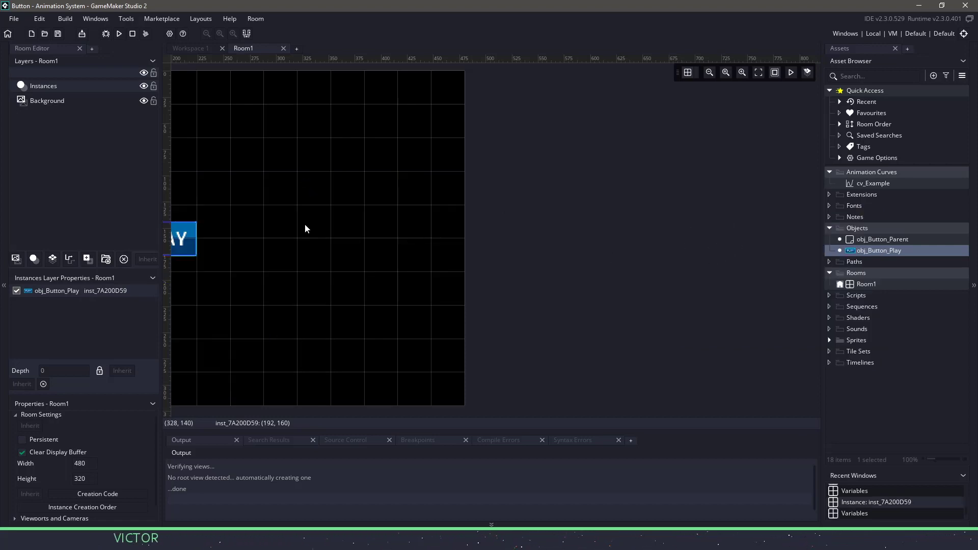
left_click(118, 34)
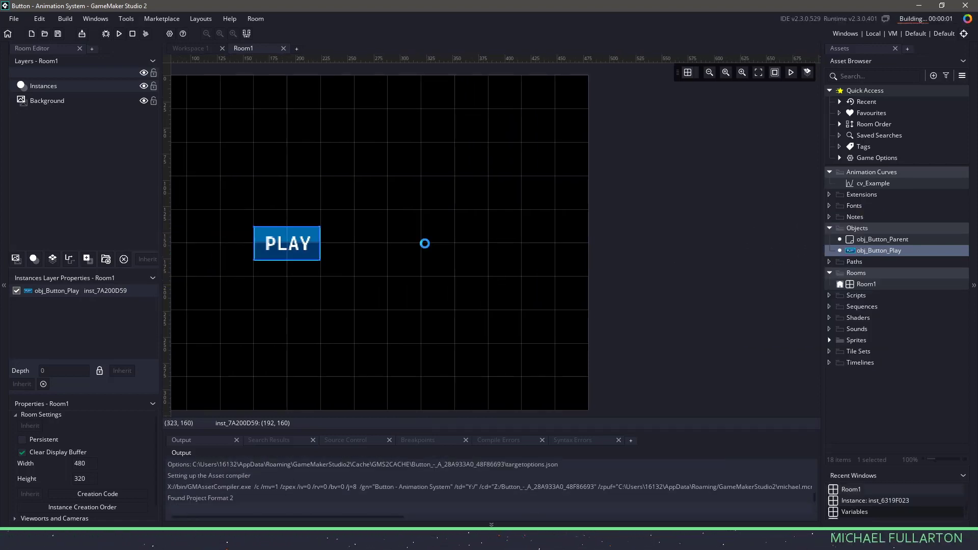
Run the game to see the PLAY button, then close the game window.
left_click(119, 33)
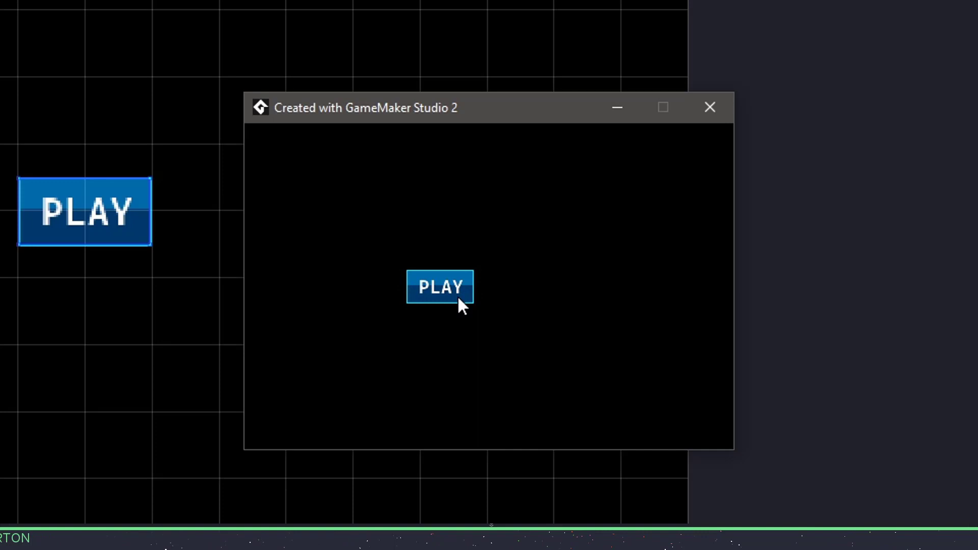
mouse_move(494, 215)
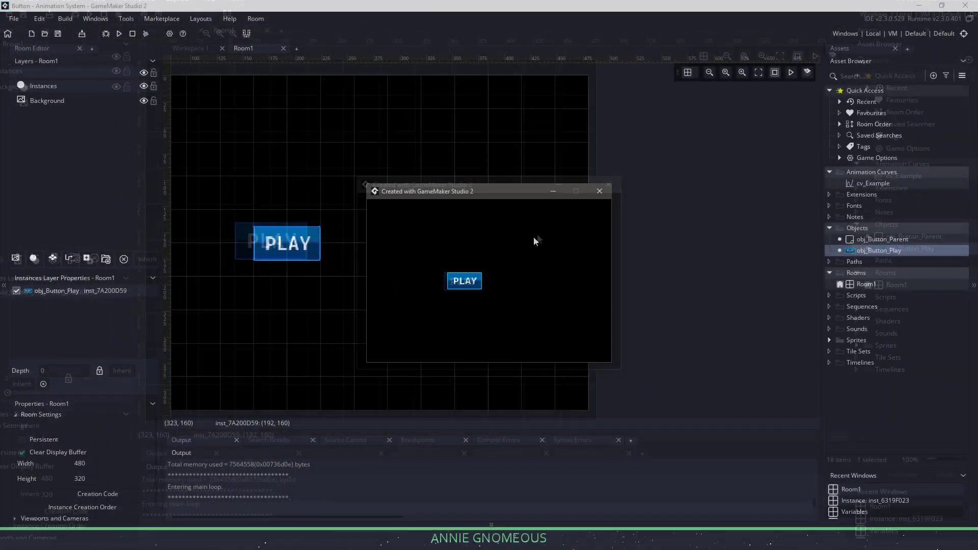
left_click(599, 191)
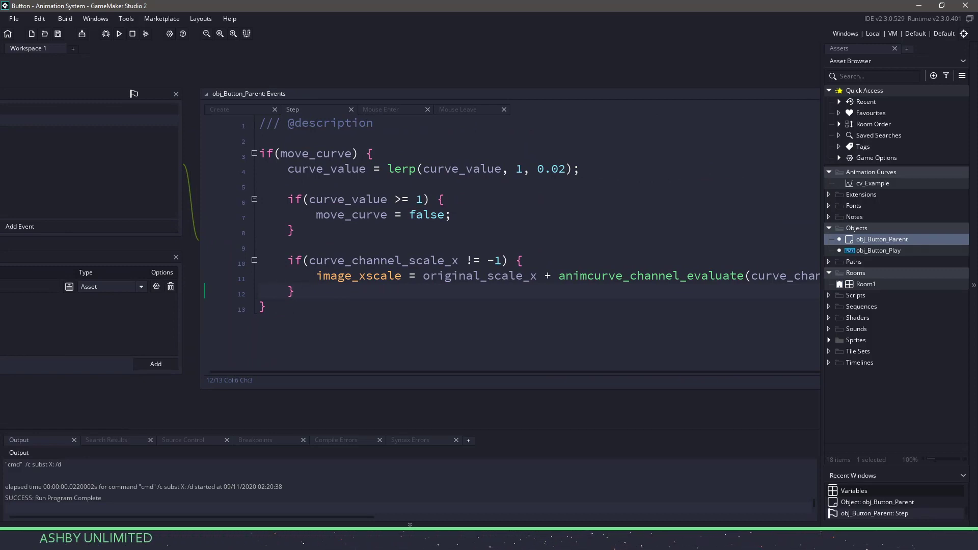
mouse_move(175, 343)
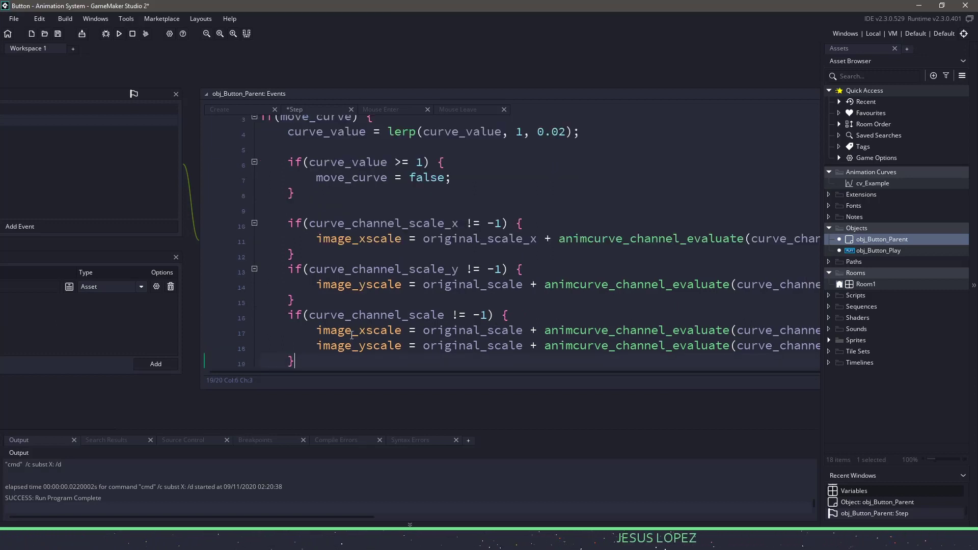
Add if-blocks offsetting x and y from curve_channel_x and curve_channel_y, then close the code editor.
double_click(375, 315)
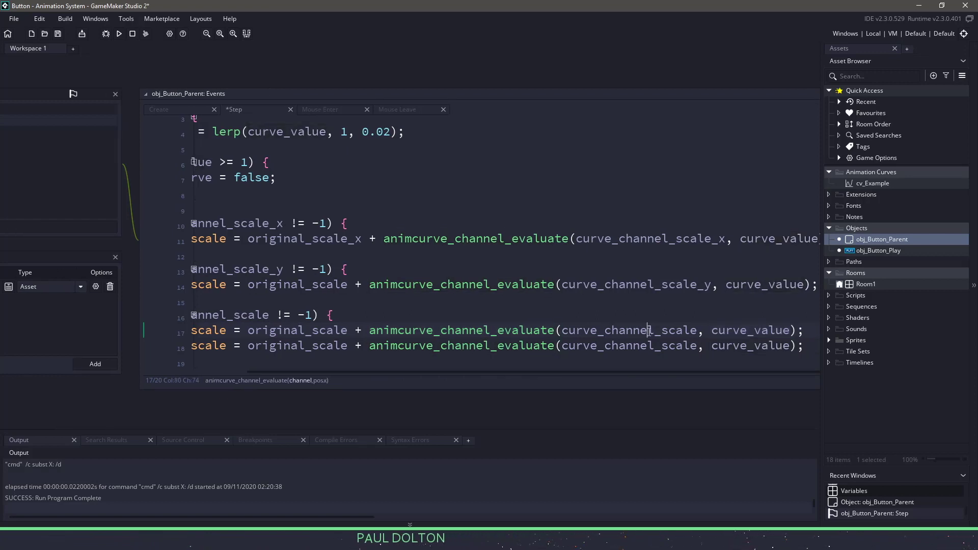
double_click(628, 330)
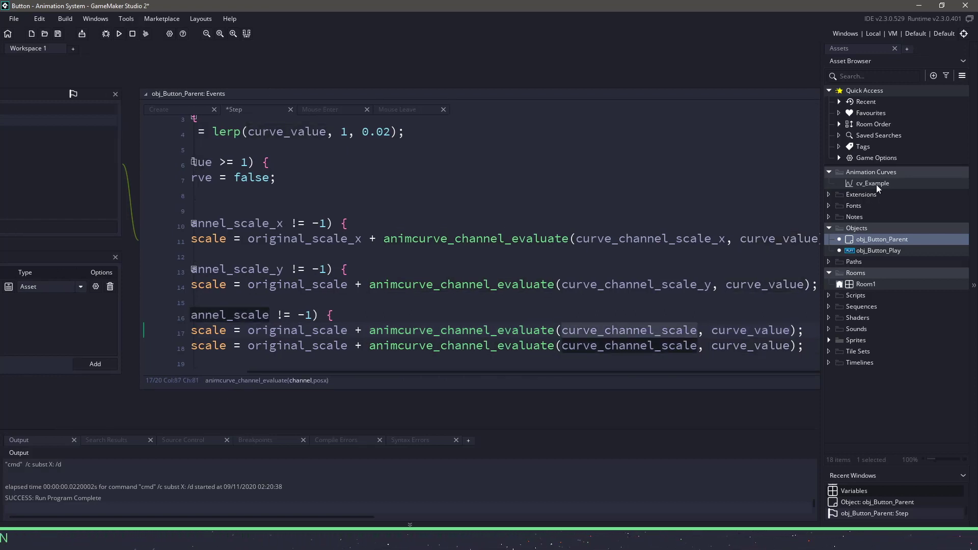
double_click(872, 183)
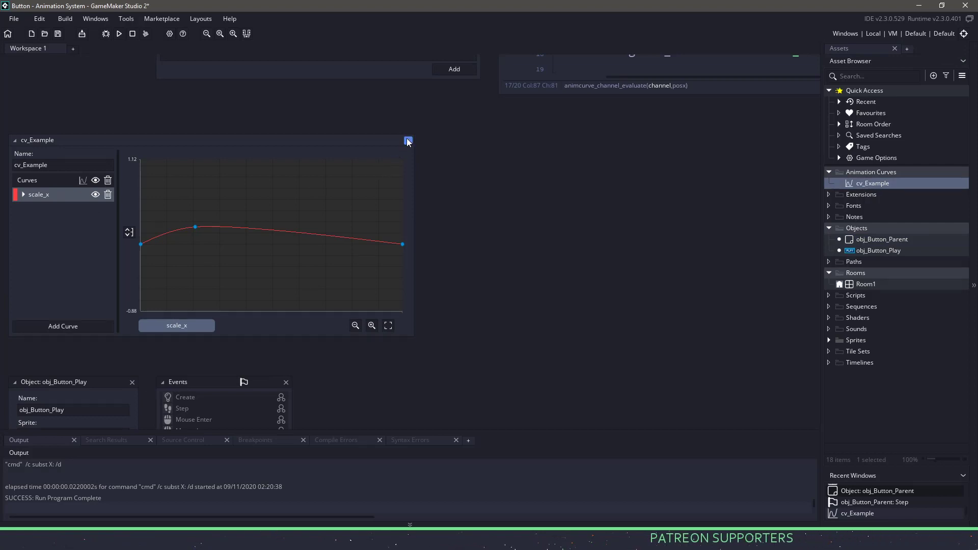
left_click(408, 141)
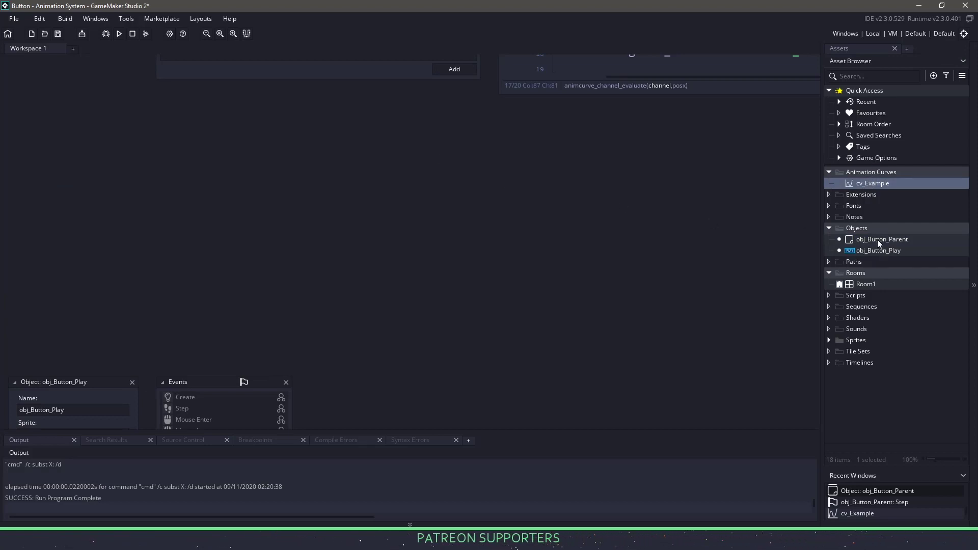
left_click(881, 239)
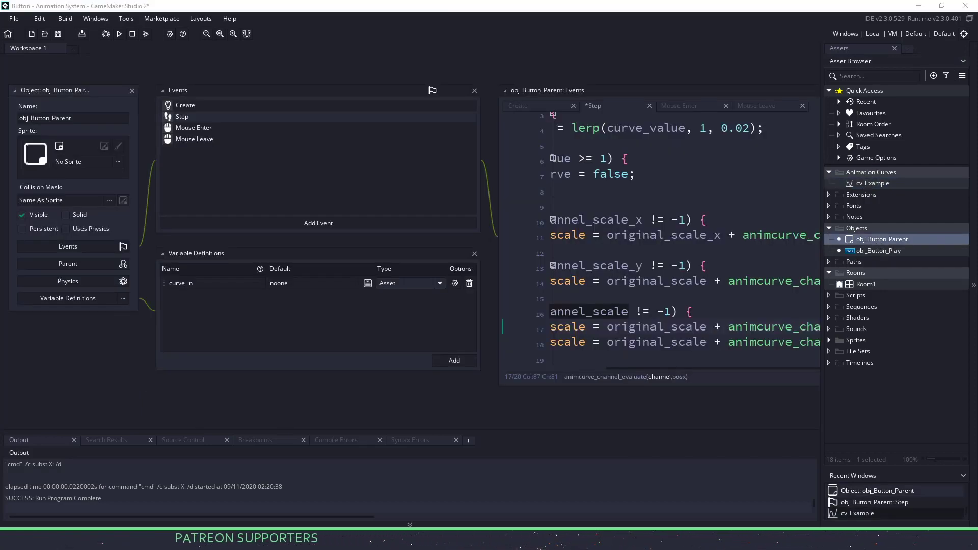
scroll("down", 3)
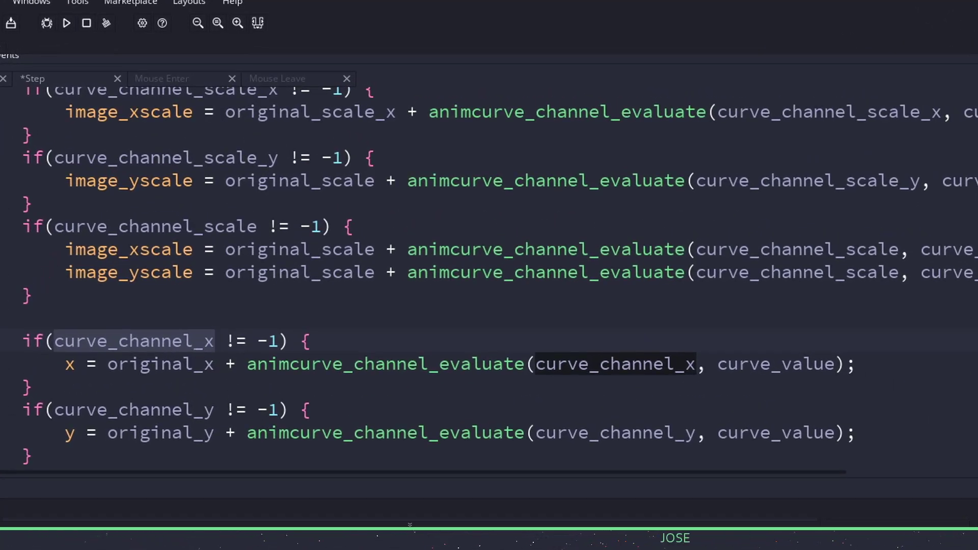
double_click(159, 364)
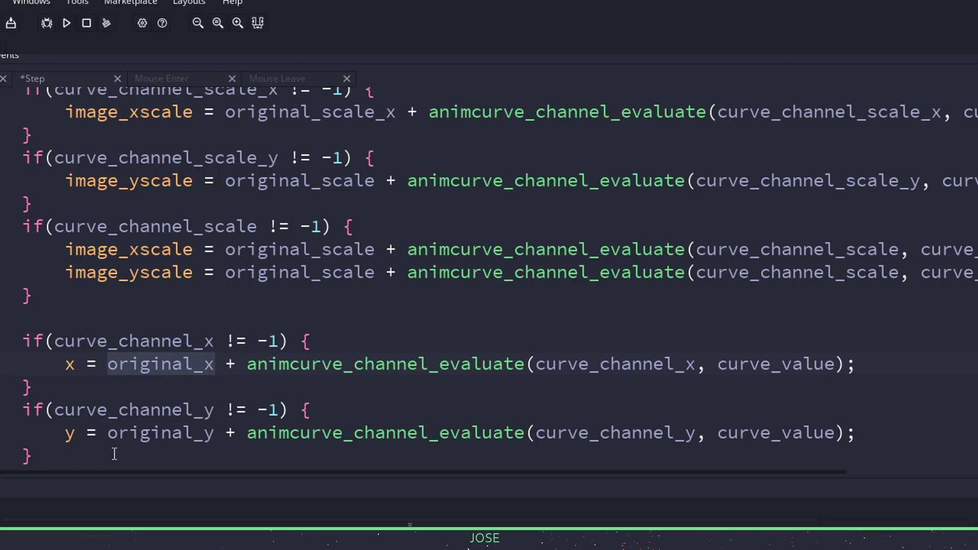
mouse_move(671, 364)
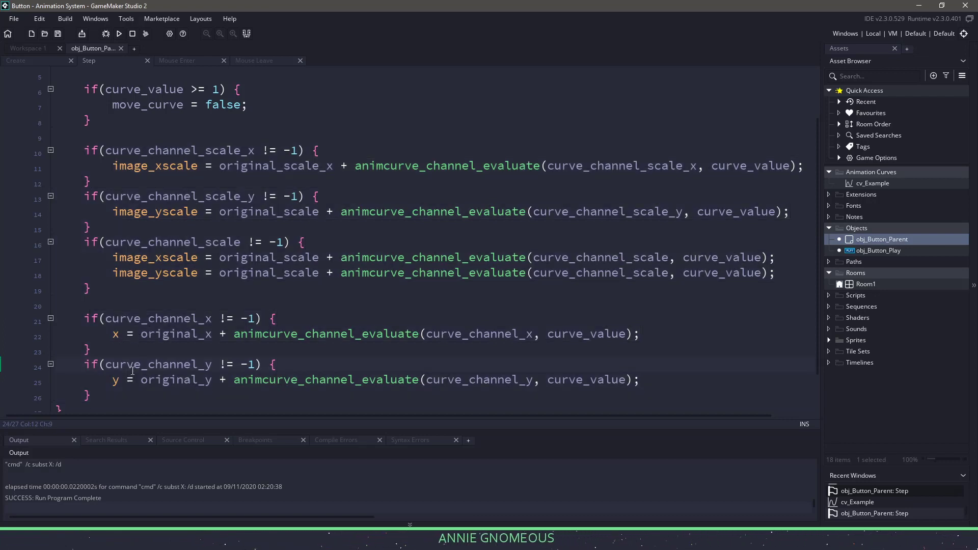
left_click(121, 48)
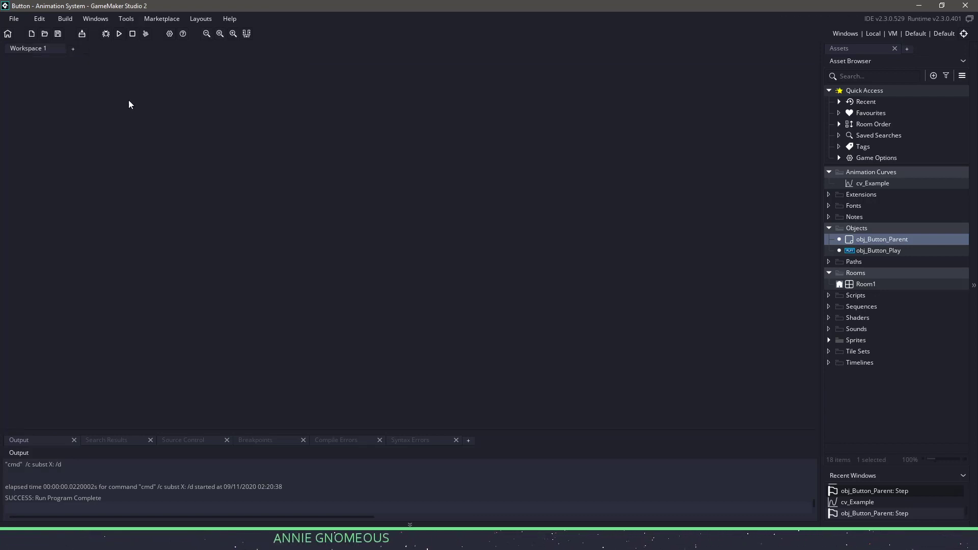
Create animation curve cv_Something with channels named scale, x and y.
right_click(882, 239)
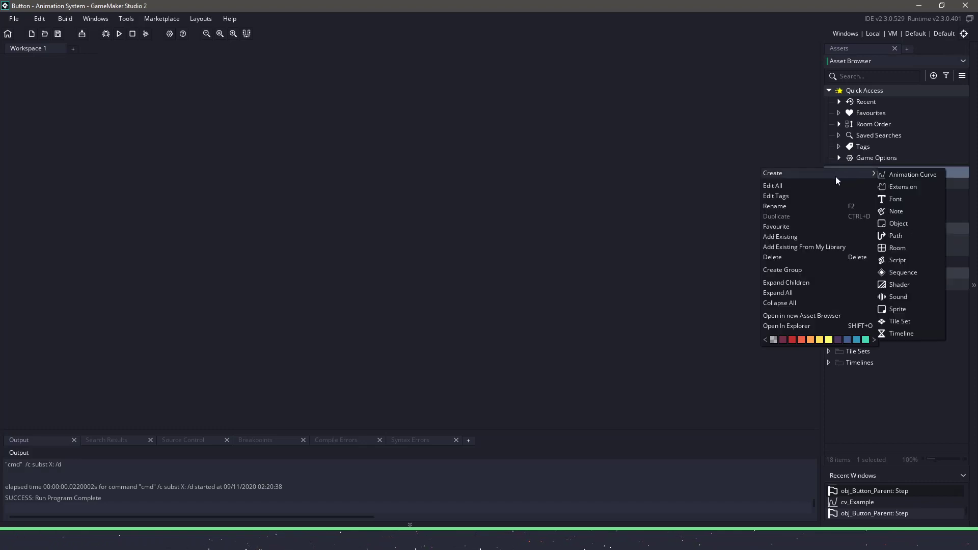
left_click(914, 174)
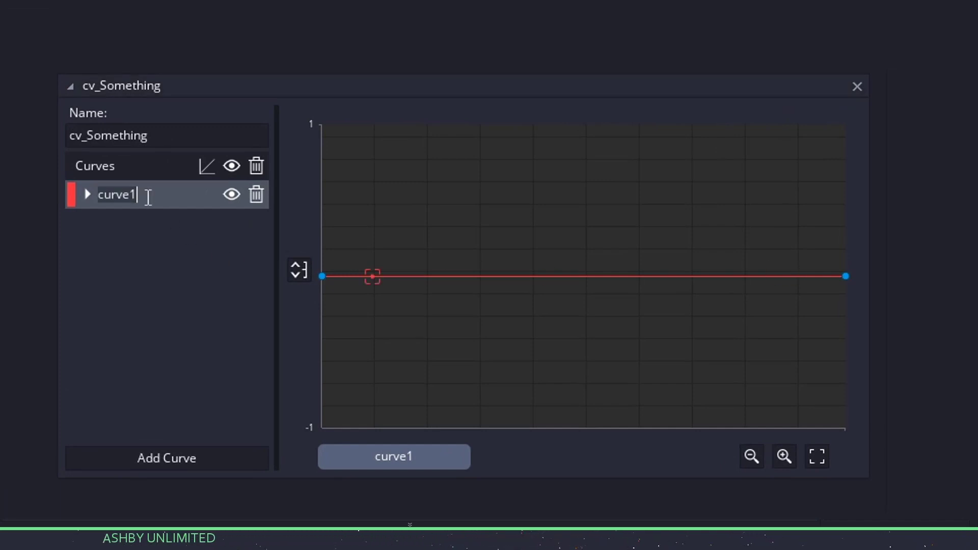
type("scale")
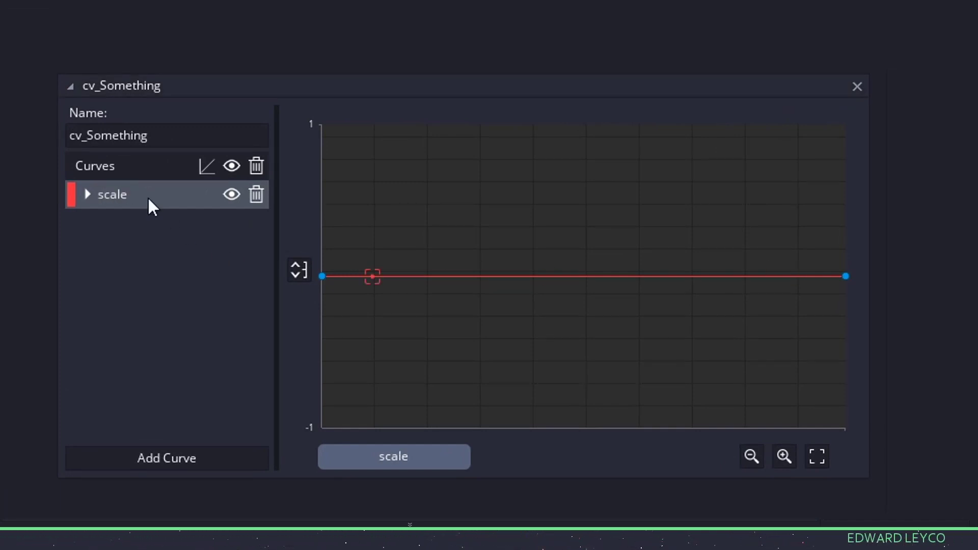
left_click(167, 458)
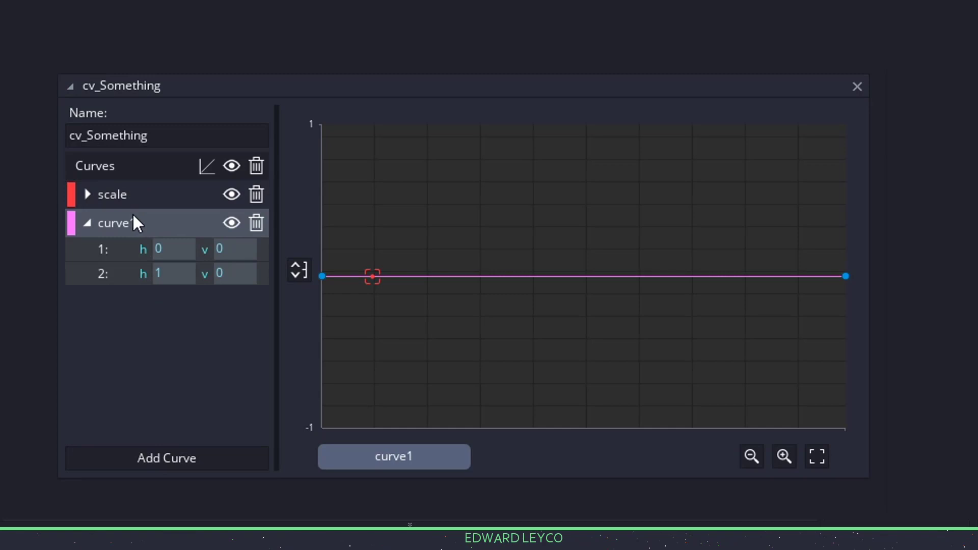
left_click(166, 458)
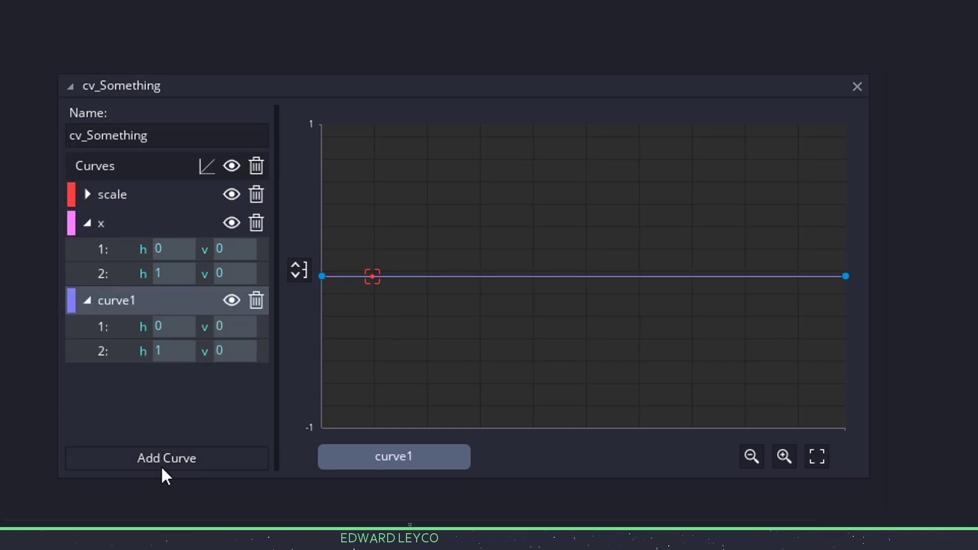
left_click(167, 458)
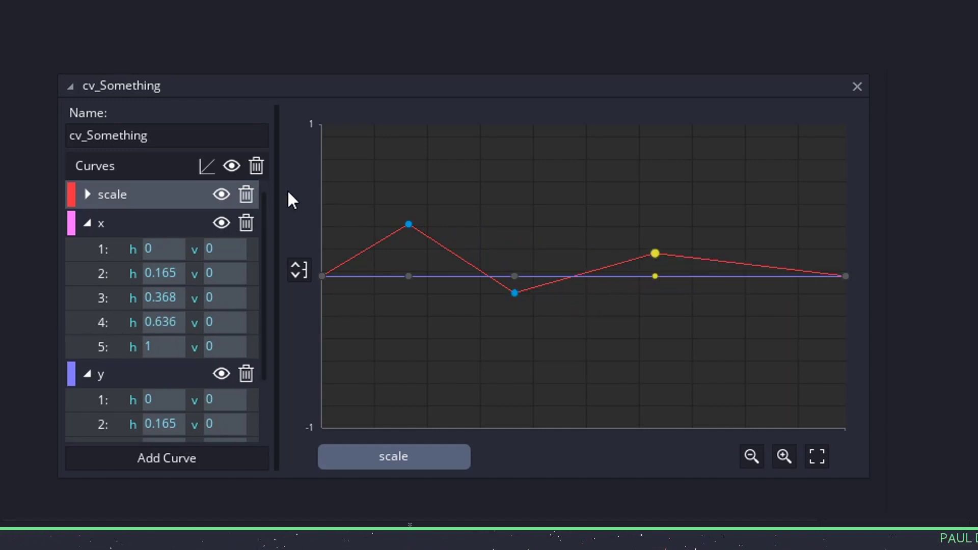
Switch cv_Something's channels to smooth interpolation and select a channel to edit.
left_click(206, 166)
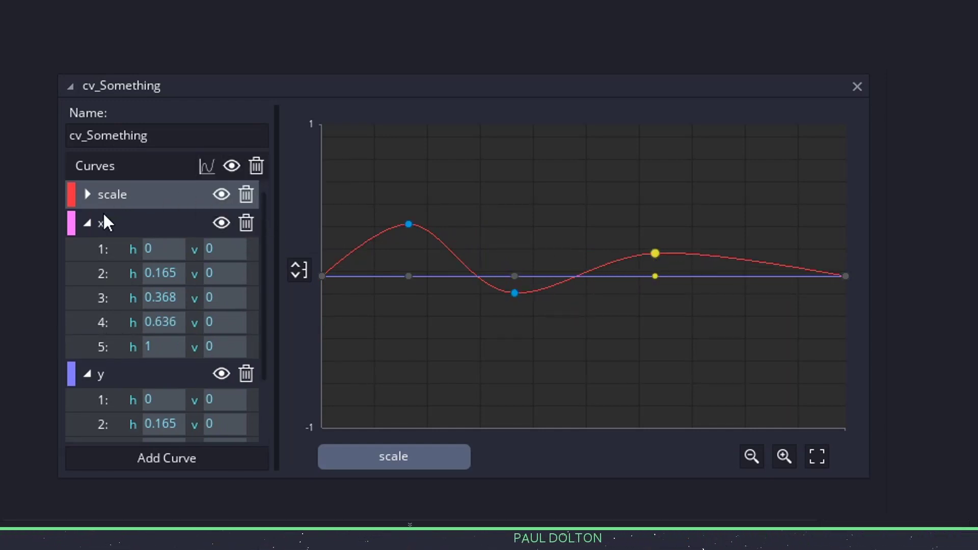
left_click(86, 222)
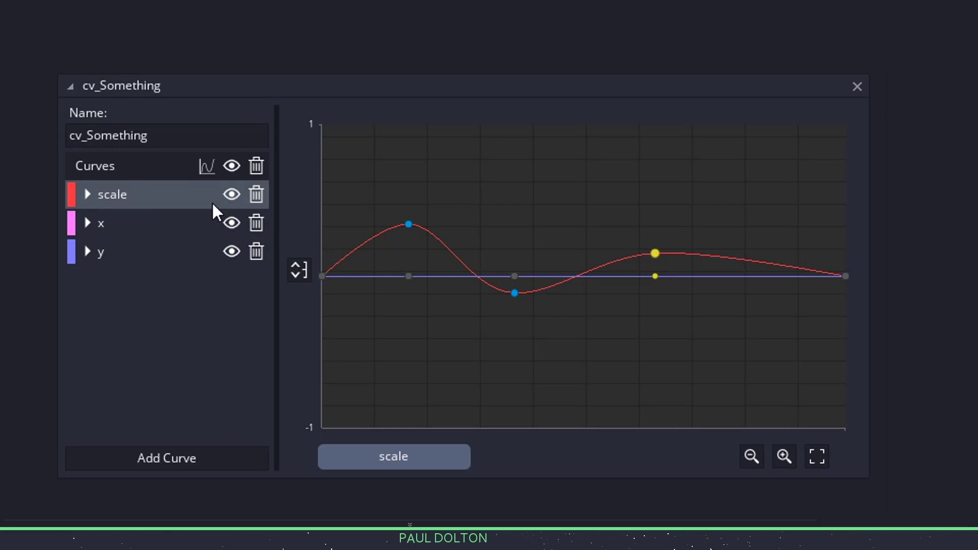
left_click(100, 223)
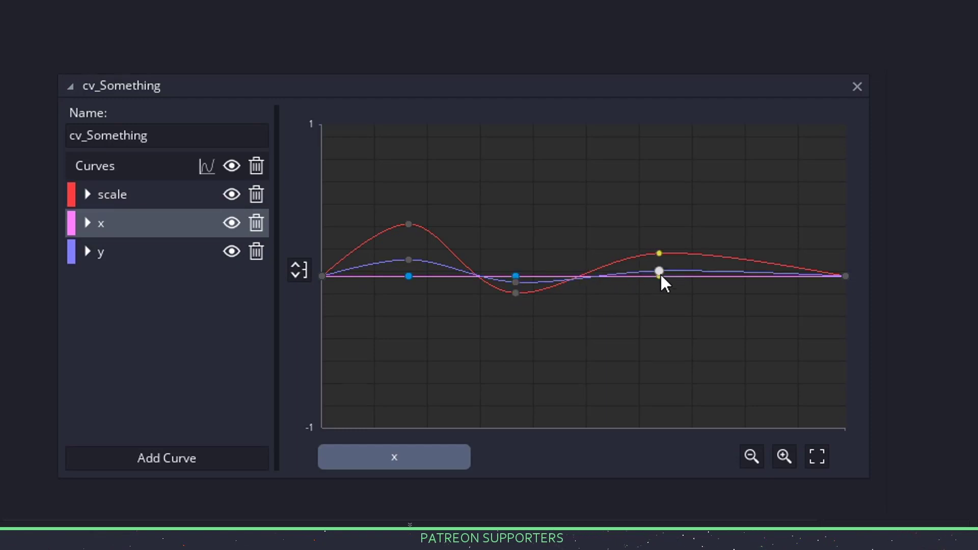
Widen the x channel range to ±10, drag its points into a wave, and close.
left_click(299, 270)
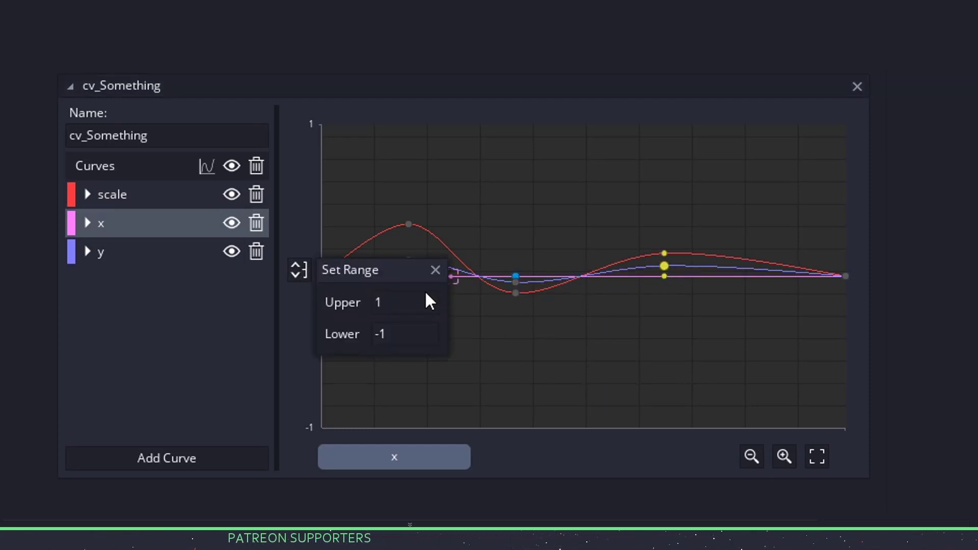
type("10")
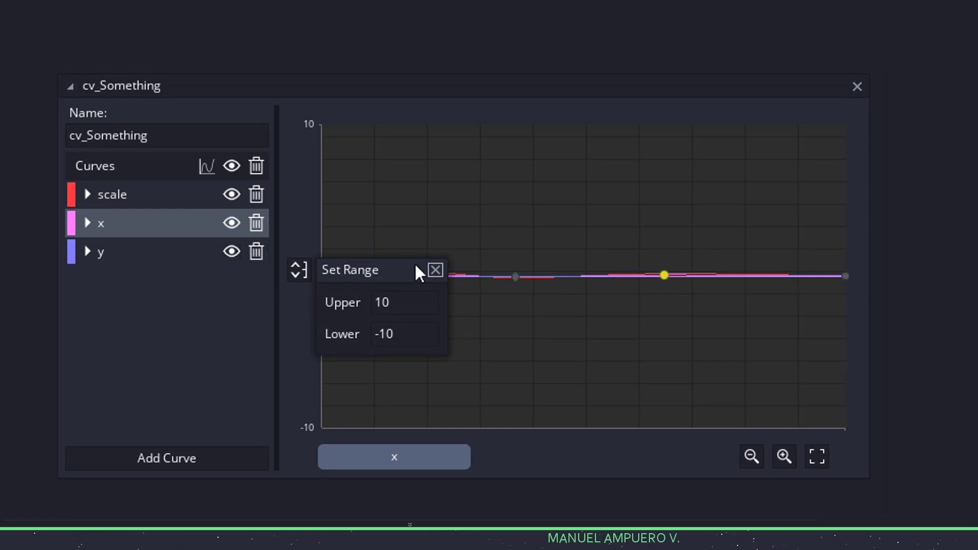
left_click(435, 270)
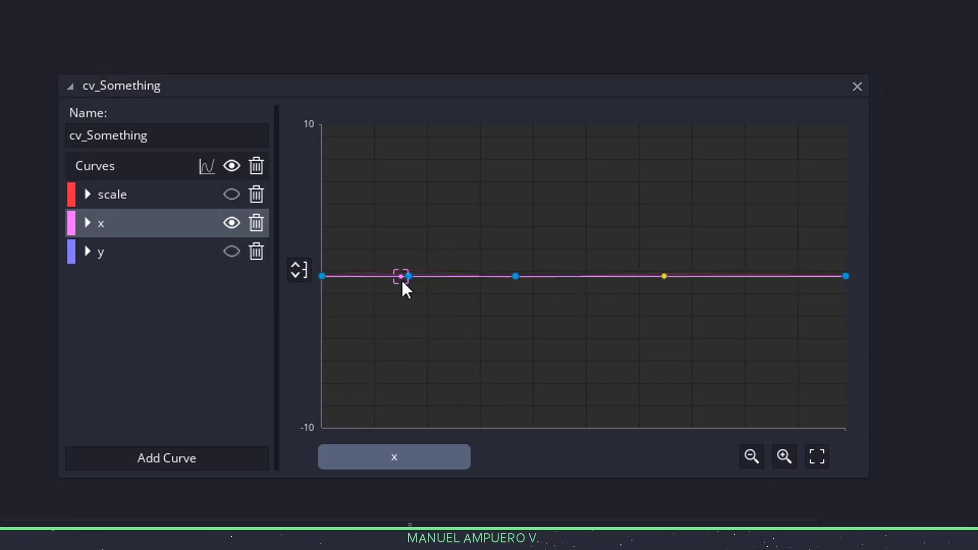
left_click_drag(405, 276, 489, 276)
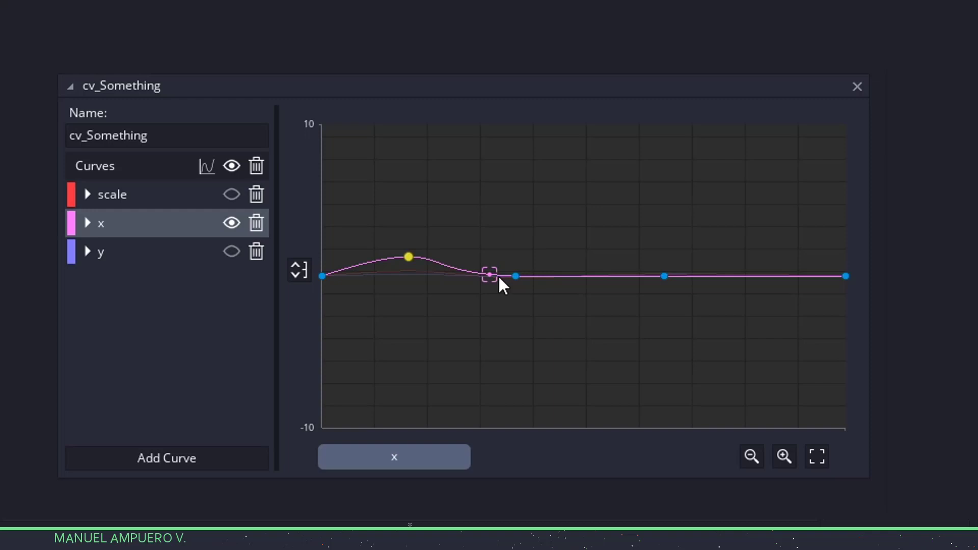
left_click_drag(489, 275, 673, 254)
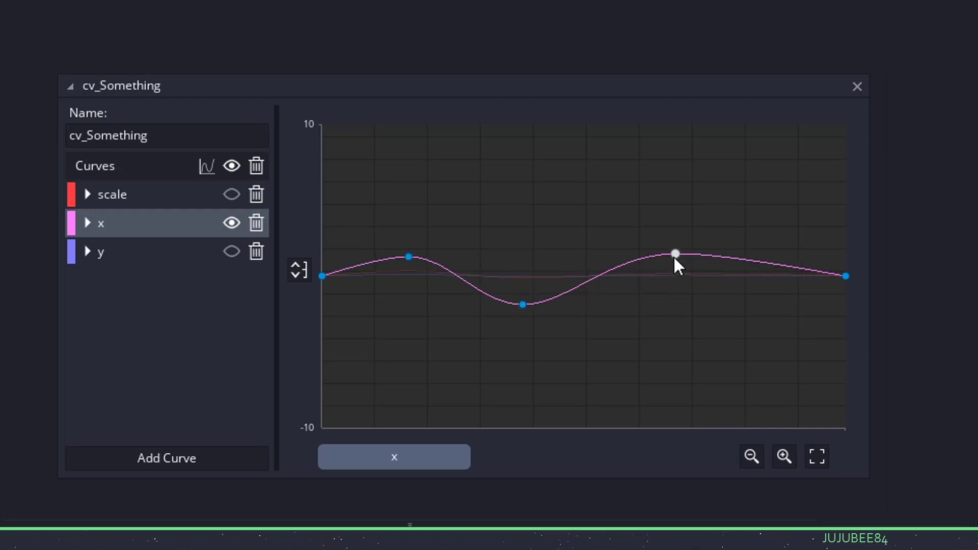
left_click(100, 251)
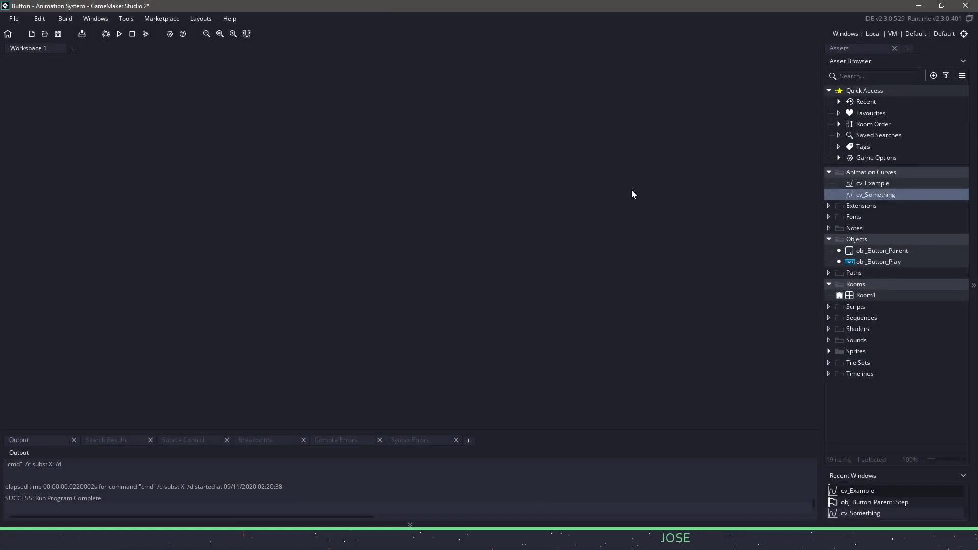
Set the Room1 PLAY instance's curve_in variable to cv_Something, then start the game.
double_click(866, 295)
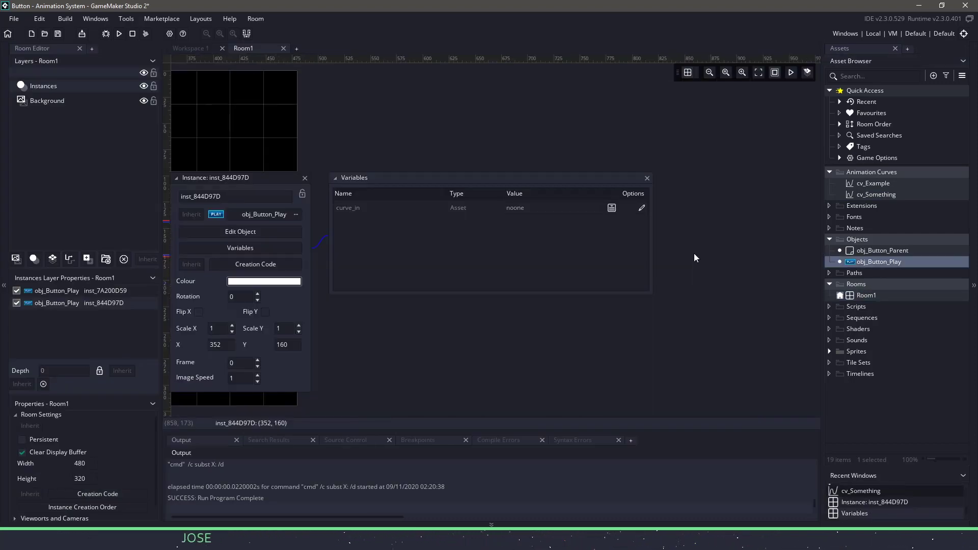
left_click(611, 207)
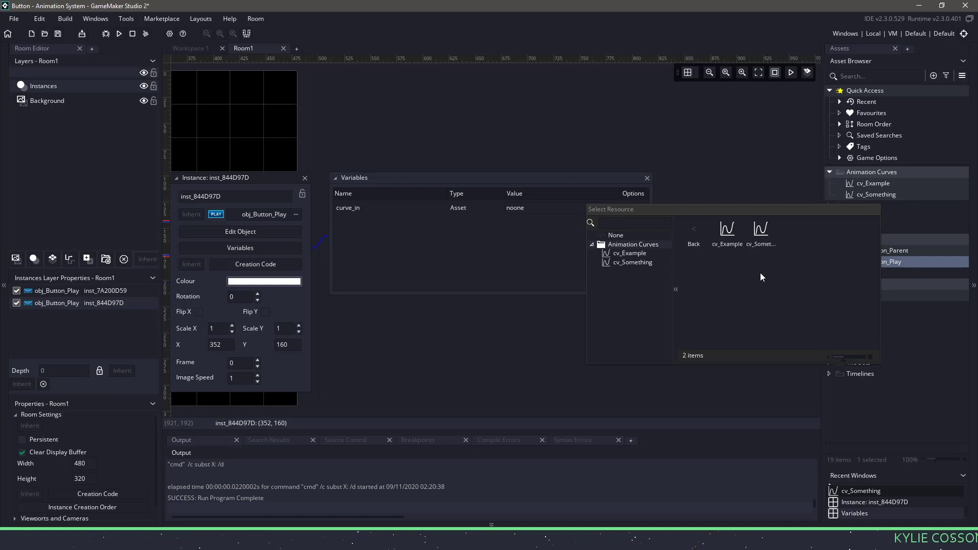
left_click(760, 229)
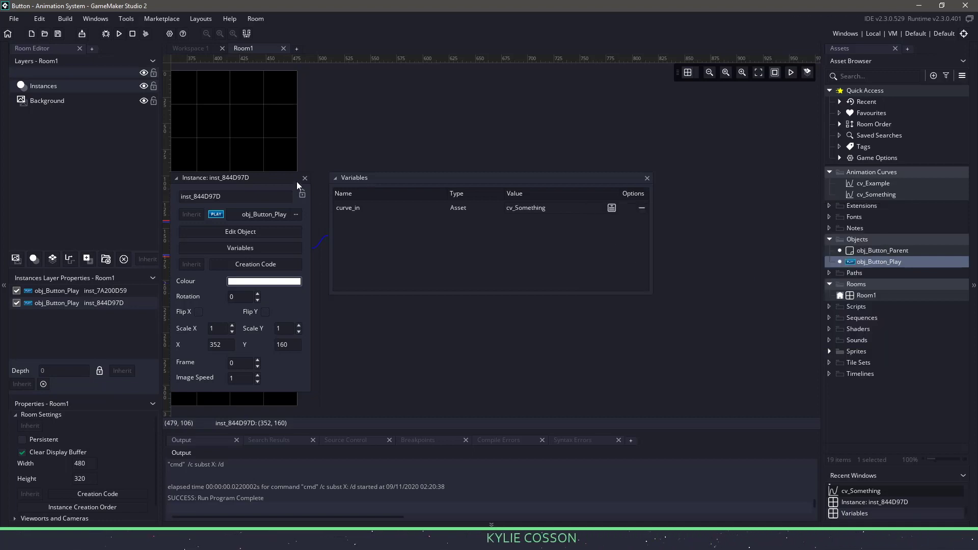
left_click(119, 34)
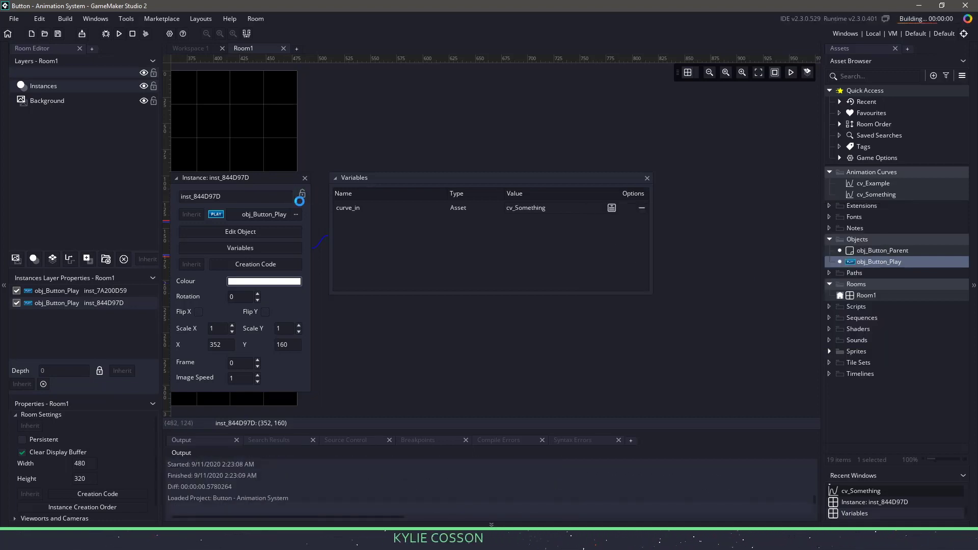
Launch the game to test hover animations on both PLAY buttons.
left_click(119, 34)
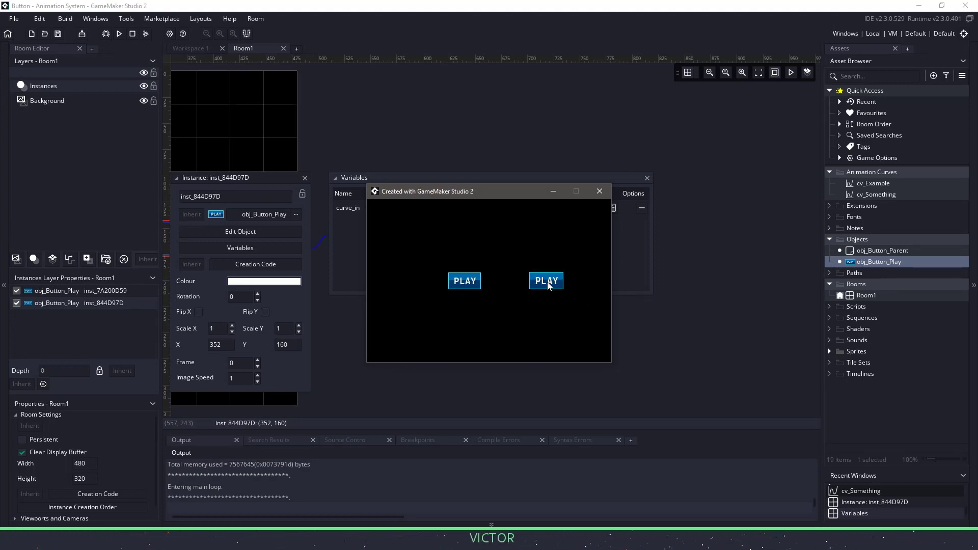
mouse_move(550, 330)
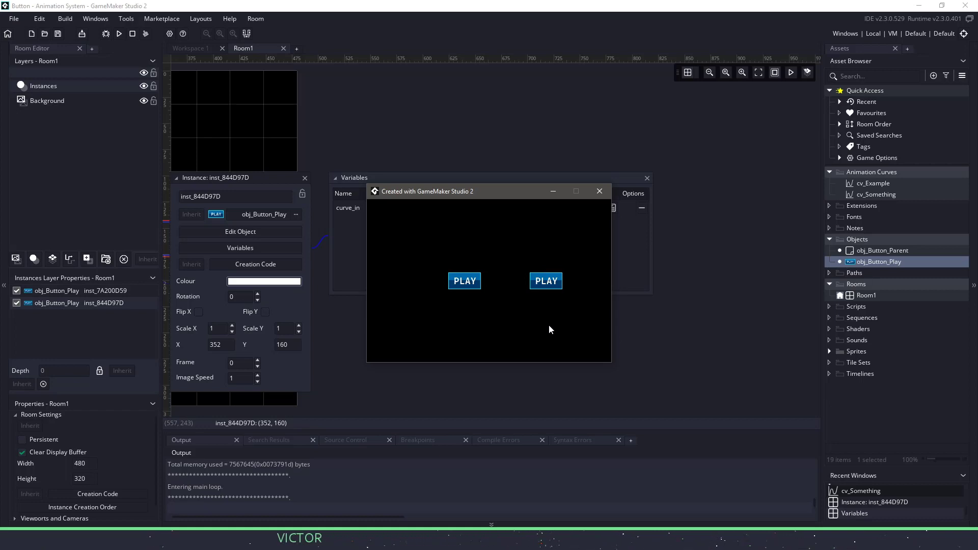